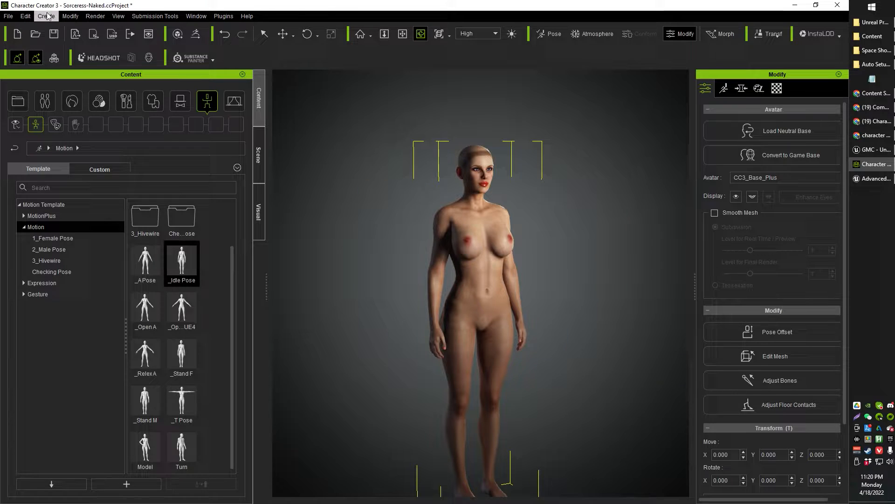
pyautogui.moveTo(403, 248)
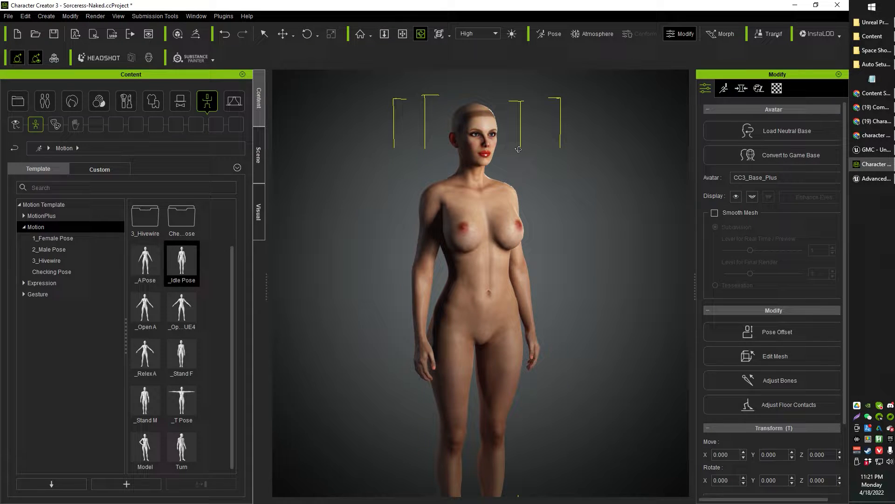
# Browse the Actor and Project content tabs to show the Scene Project Template list
pyautogui.click(44, 101)
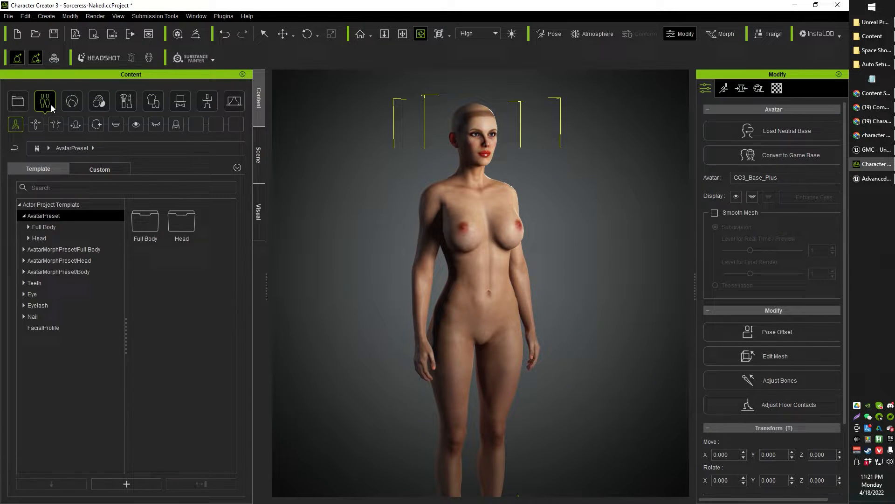
pyautogui.click(17, 101)
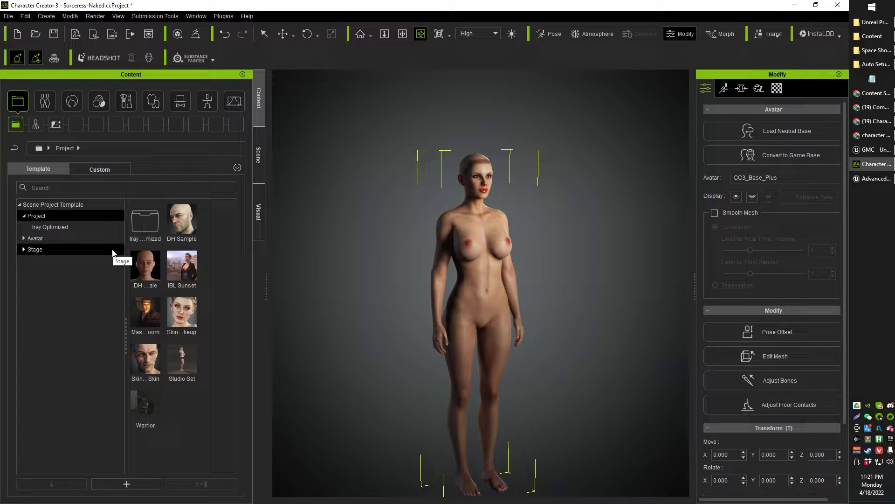
pyautogui.click(182, 313)
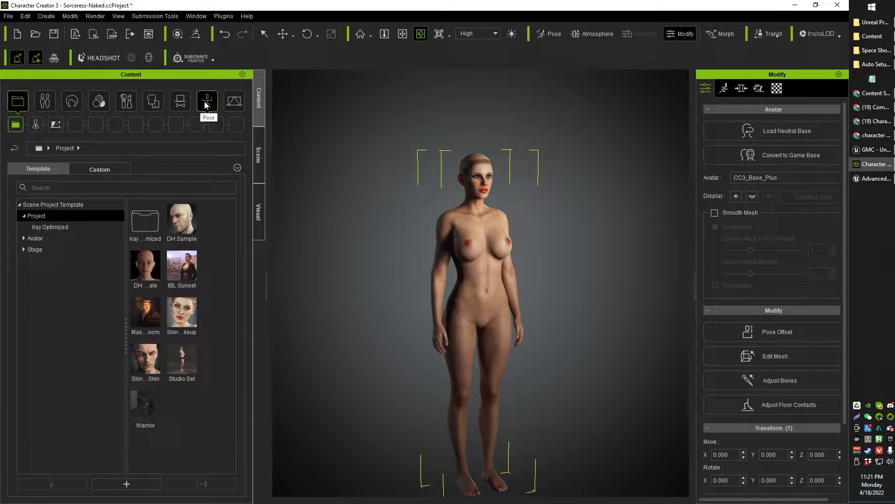
# Apply the _Open A_UE4 pose template to the character and head to File > Export
pyautogui.click(207, 101)
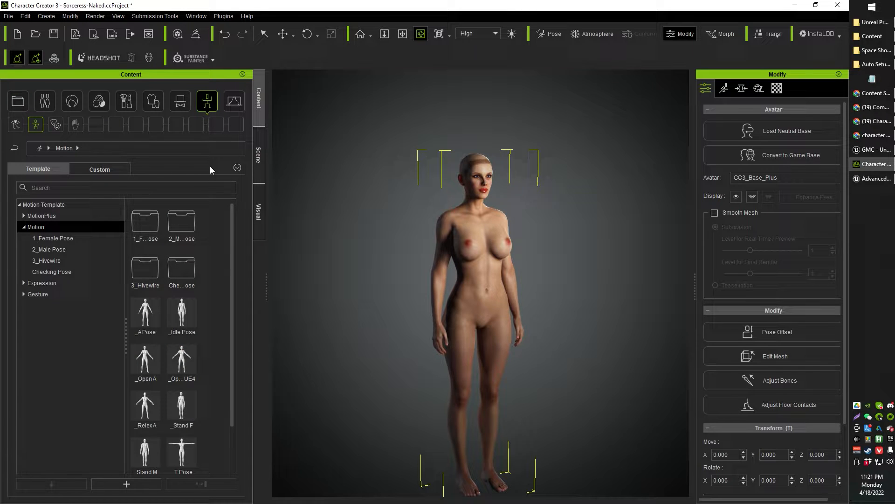
pyautogui.scroll(-3)
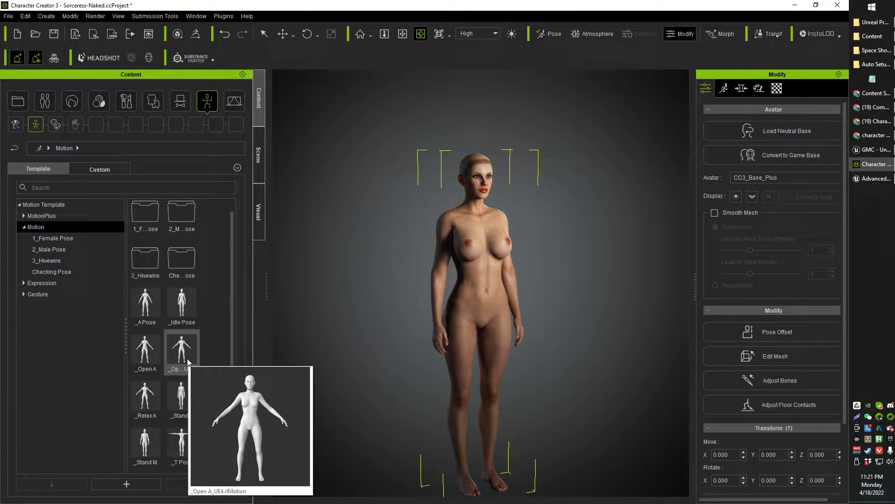
pyautogui.doubleClick(182, 349)
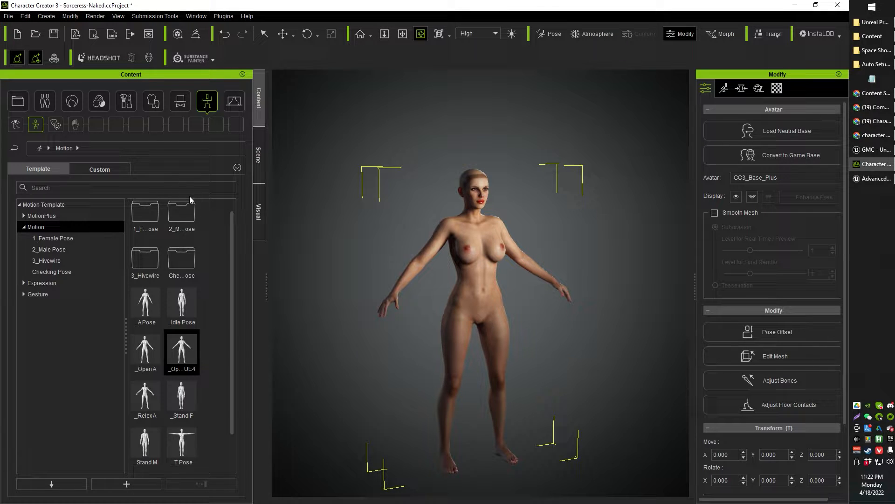
pyautogui.click(9, 16)
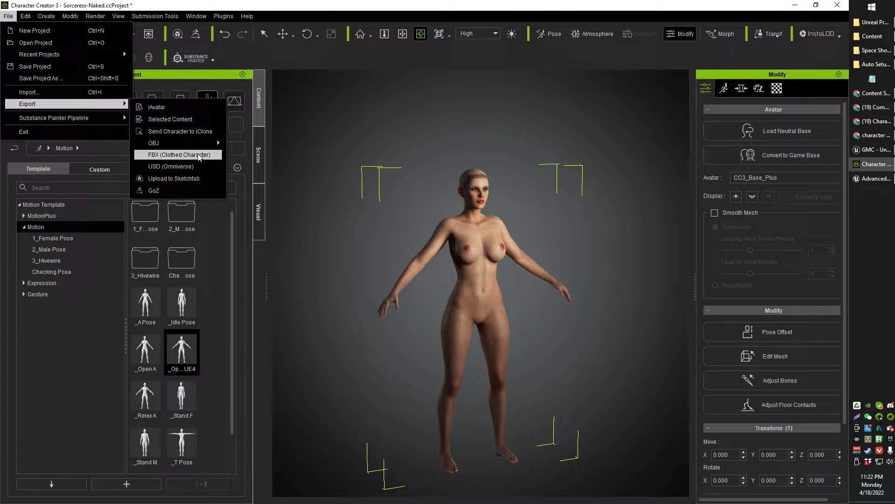
# Set the clothed-character FBX export to the Unreal preset with 4096 max texture size
pyautogui.click(177, 154)
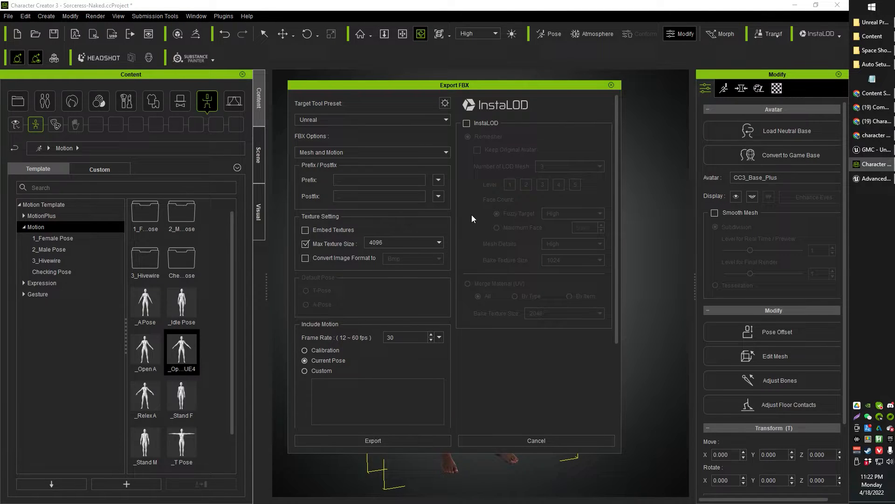
pyautogui.moveTo(439, 251)
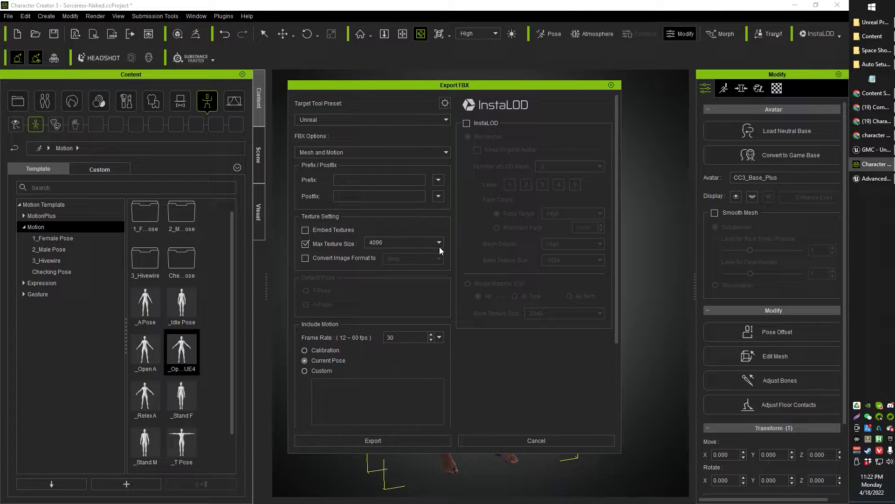
pyautogui.moveTo(393, 285)
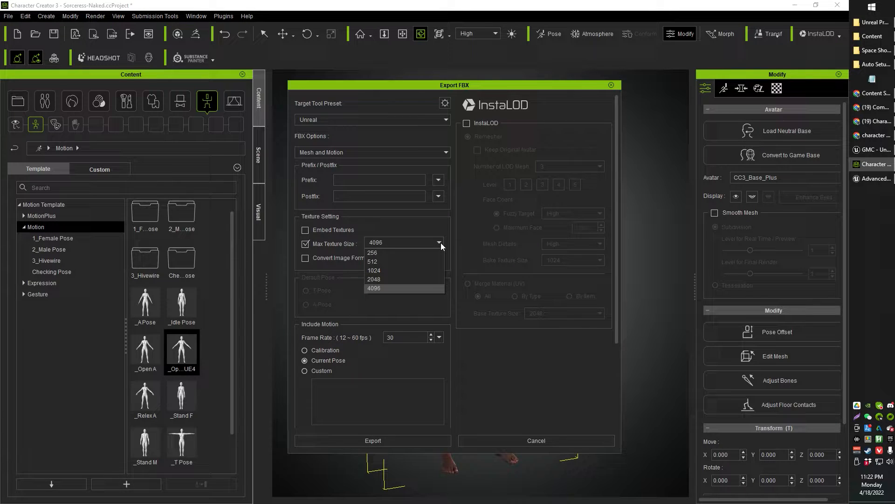
pyautogui.click(374, 289)
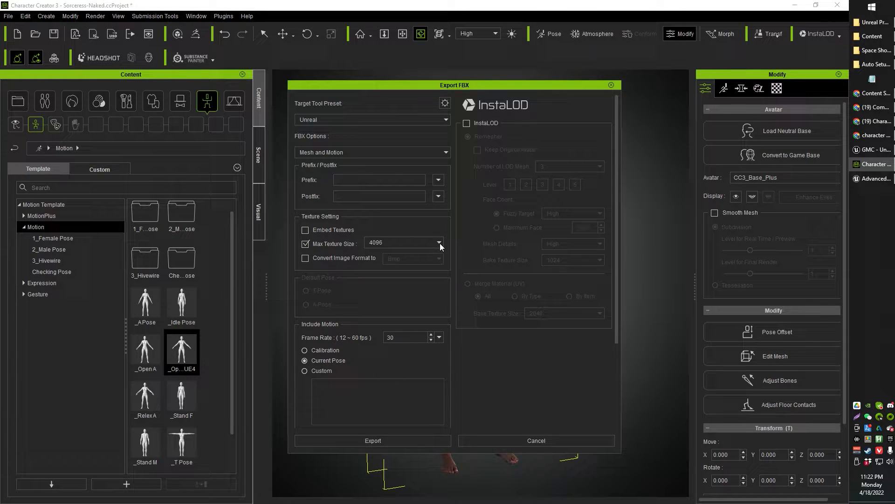
pyautogui.click(438, 242)
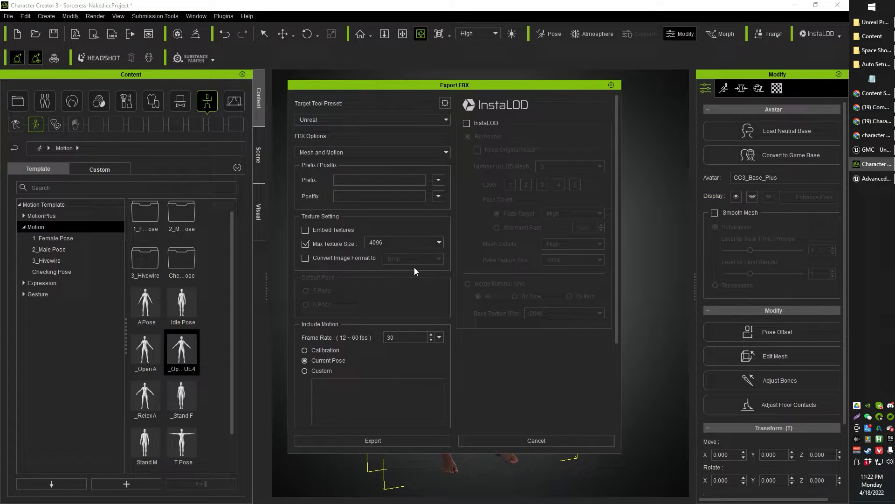
pyautogui.click(468, 123)
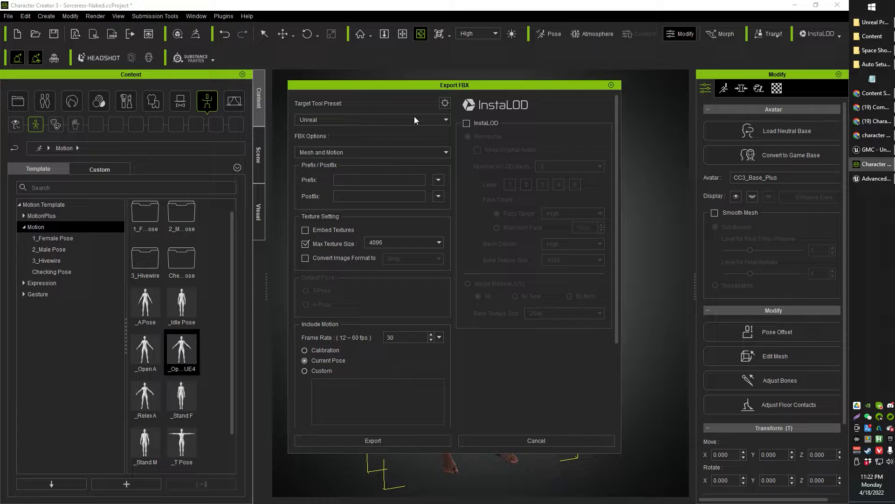
pyautogui.click(372, 120)
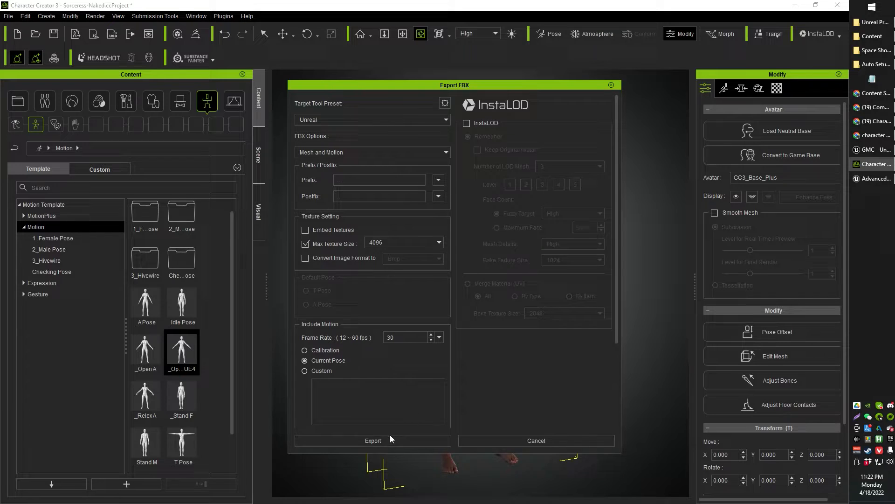
# Export, accept the re-import warning, and save as HeroFemale in CCExports
pyautogui.click(372, 440)
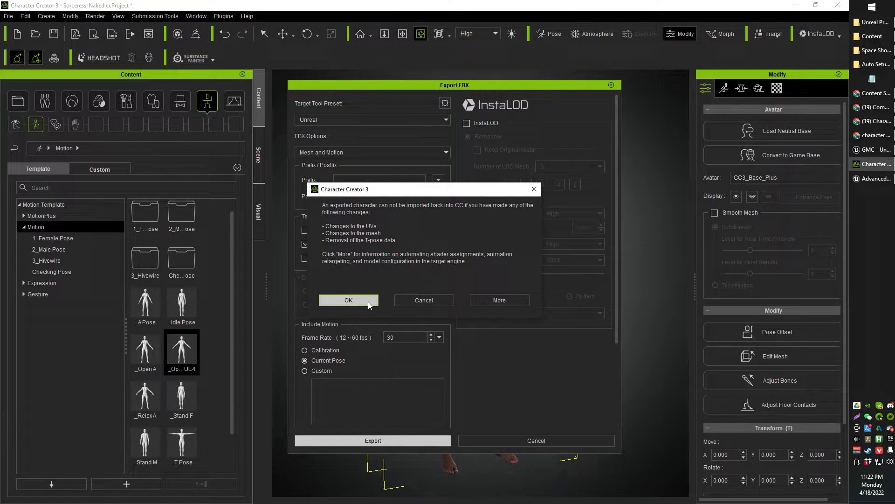
pyautogui.click(348, 299)
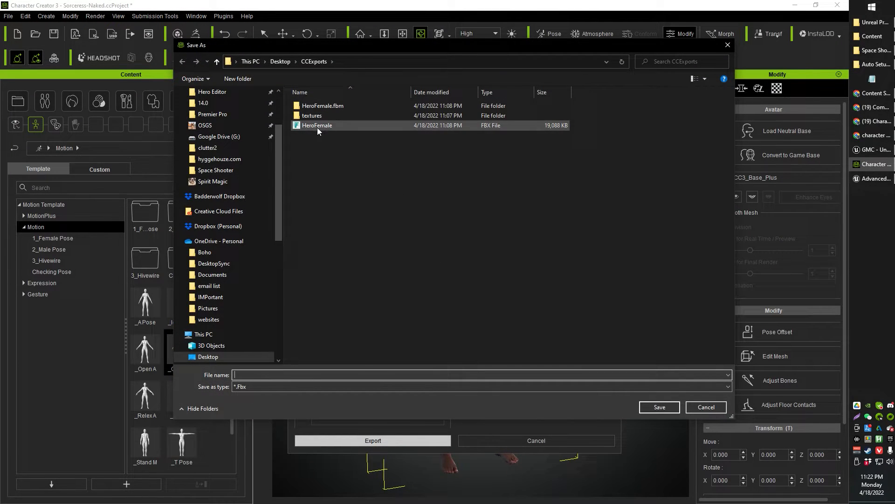
pyautogui.click(317, 125)
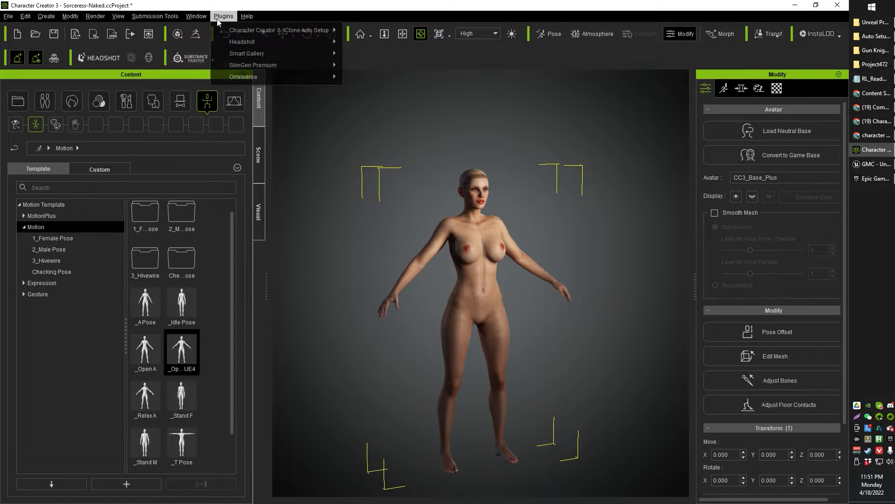
pyautogui.moveTo(277, 30)
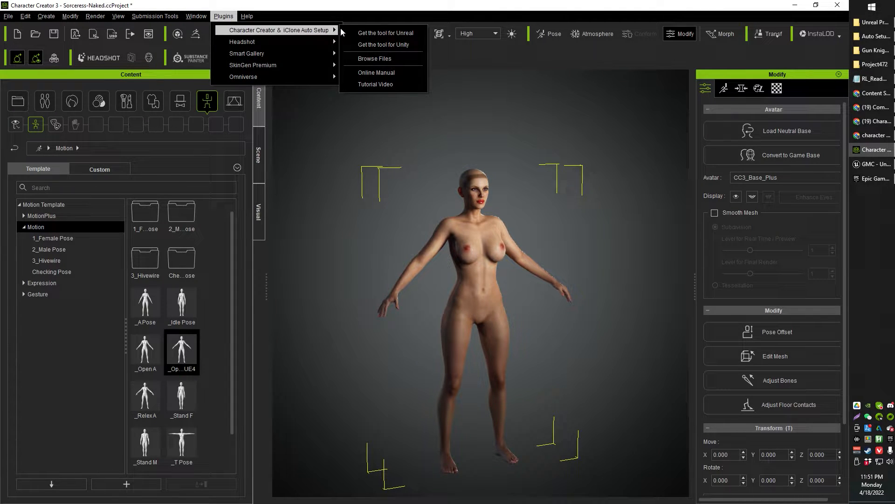
# Launch the 'Get the tool for Unreal' Auto Setup download page from the Plugins menu
pyautogui.click(787, 18)
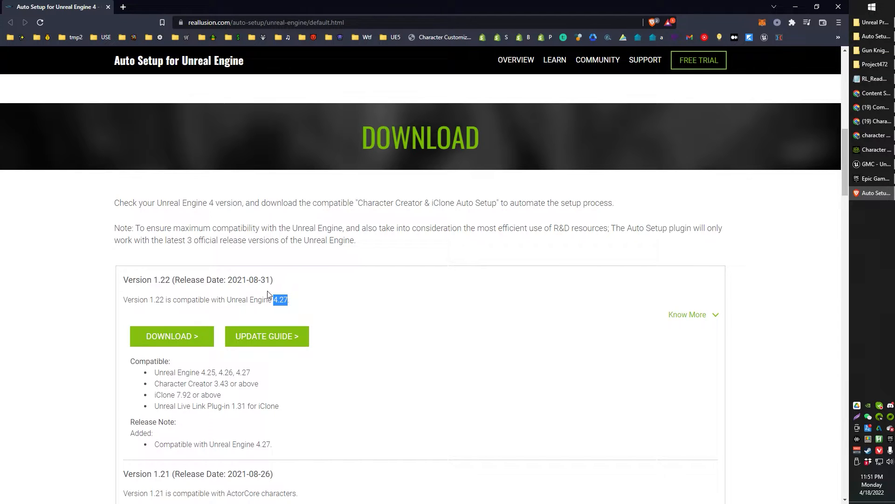
pyautogui.moveTo(765, 82)
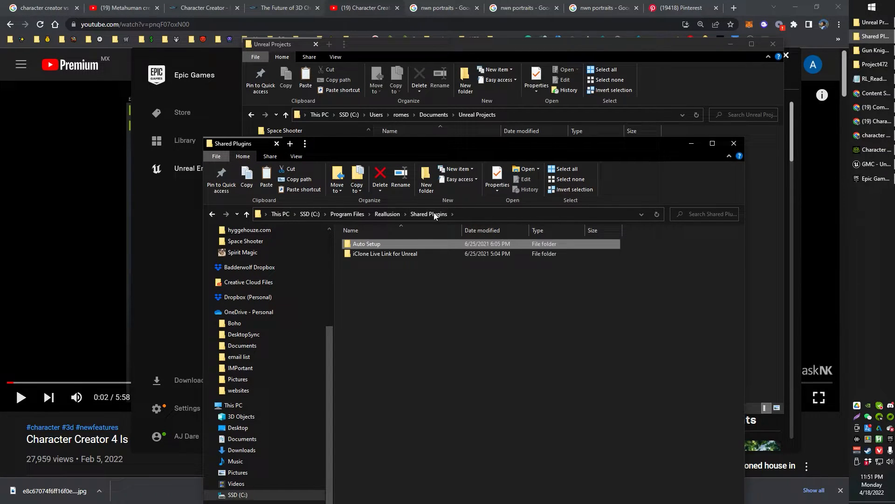
# Navigate to the Reallusion Shared Plugins Auto Setup 1.22 for Unreal 4.27 folder
pyautogui.click(367, 244)
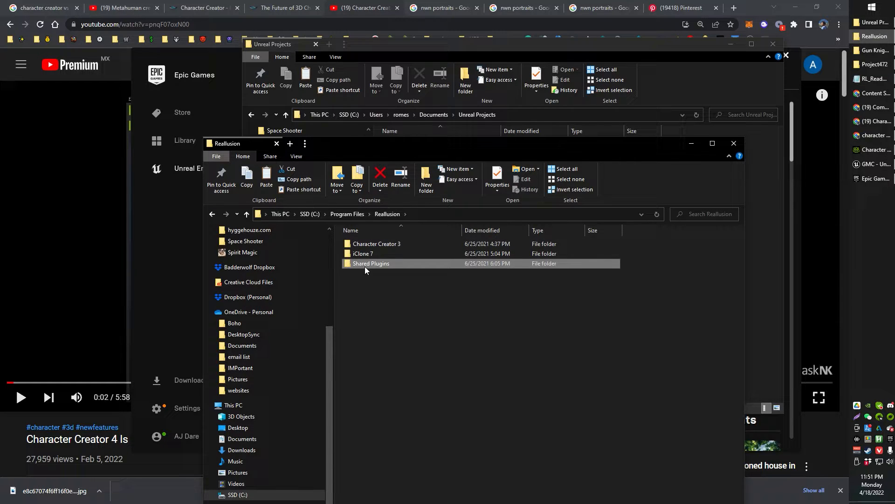
pyautogui.doubleClick(370, 263)
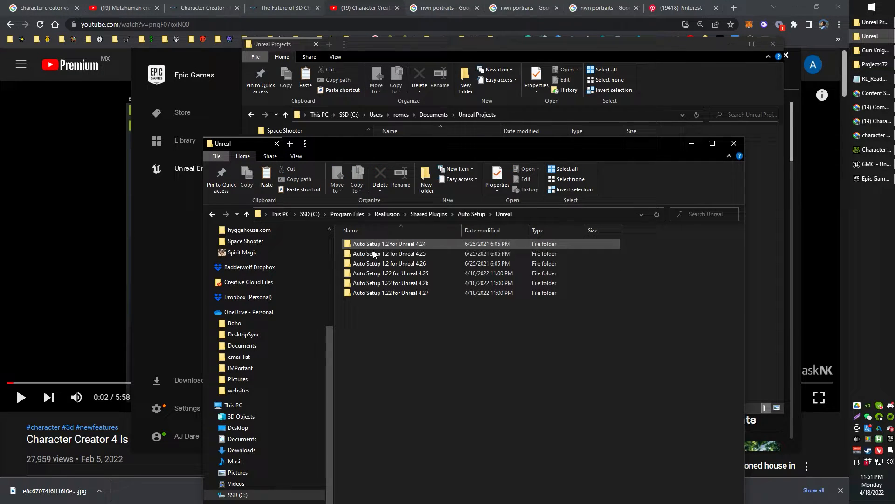
pyautogui.click(390, 292)
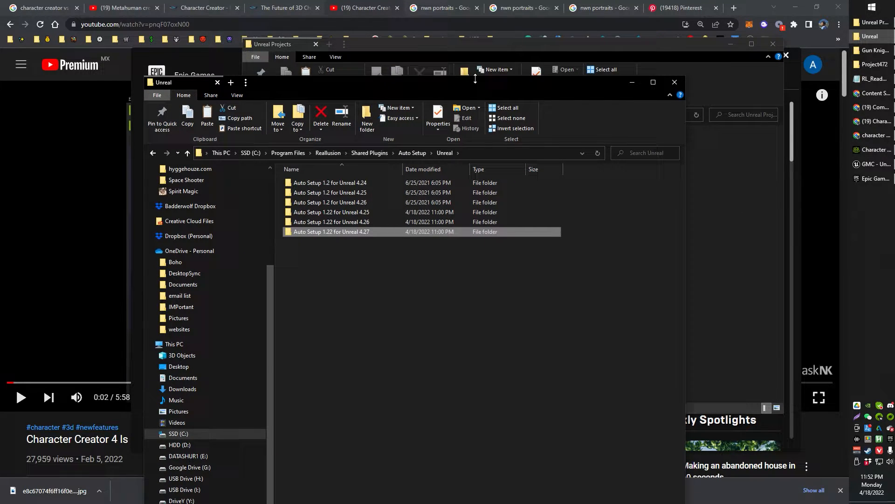
pyautogui.doubleClick(331, 231)
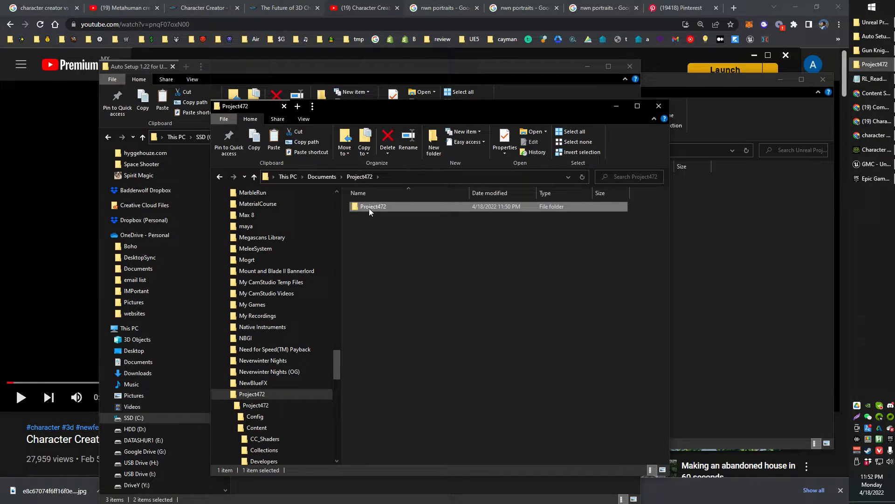
# Copy the Auto Setup content and plugins into the Project472 folder, overwriting matching files
pyautogui.doubleClick(373, 206)
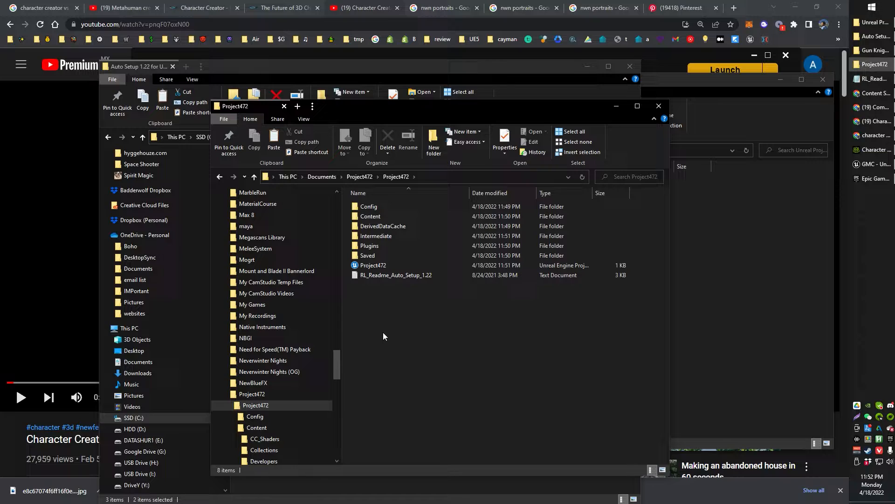
pyautogui.click(370, 206)
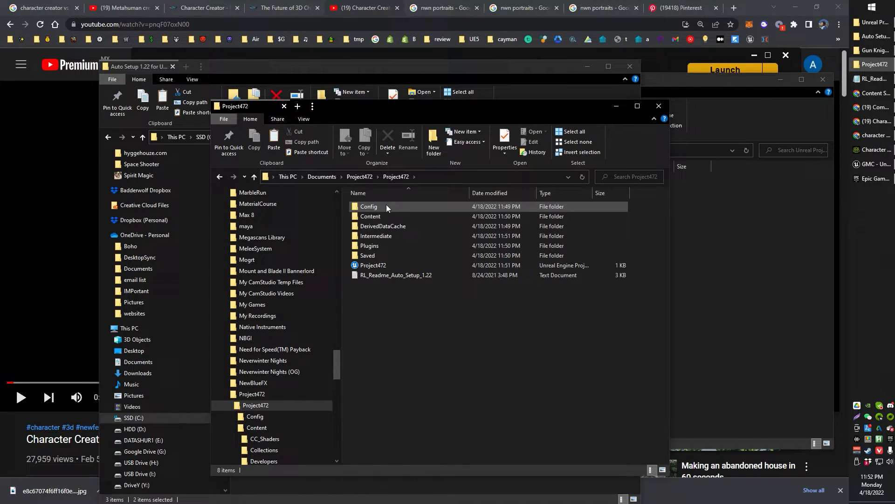
pyautogui.click(370, 215)
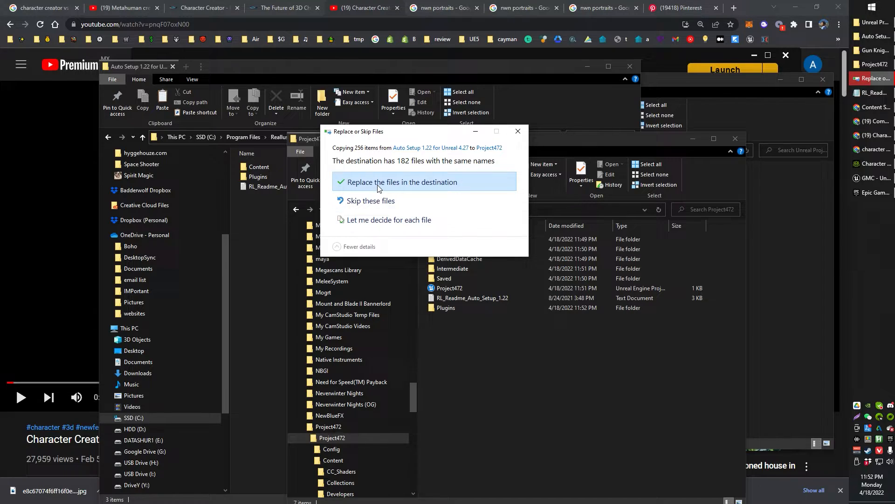
pyautogui.click(401, 182)
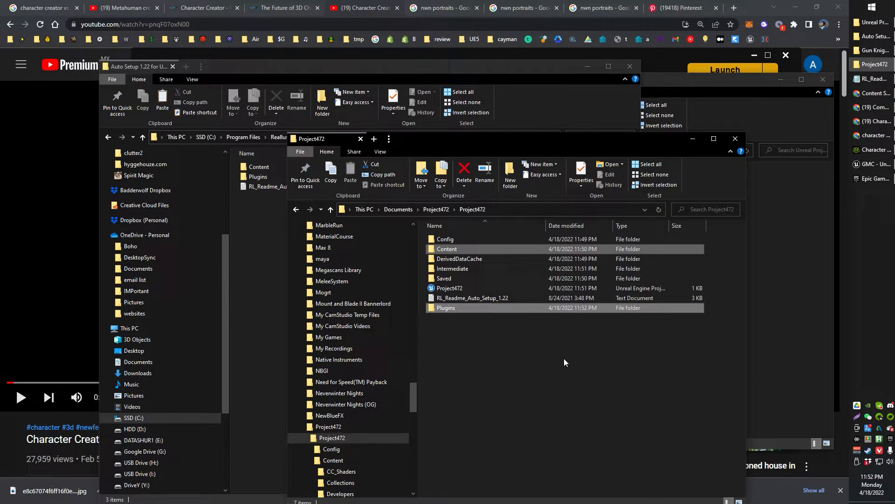
# Launch Project472.uproject in Unreal Editor
pyautogui.click(450, 288)
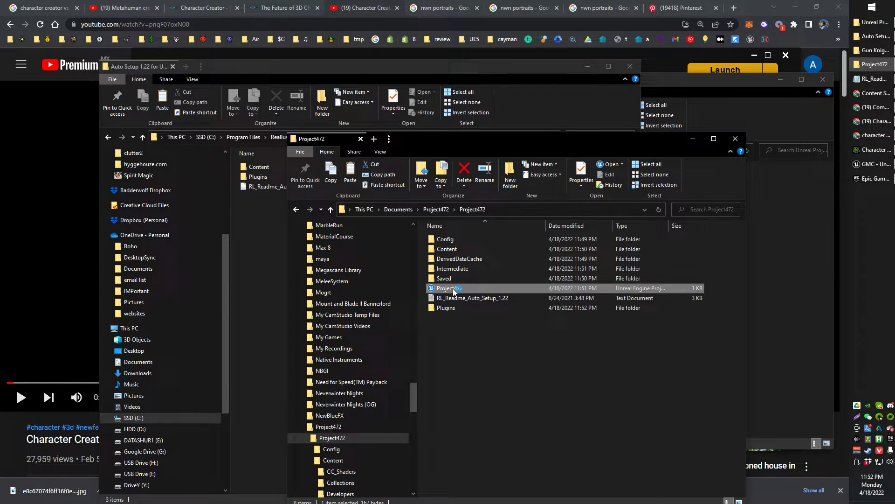
pyautogui.doubleClick(449, 288)
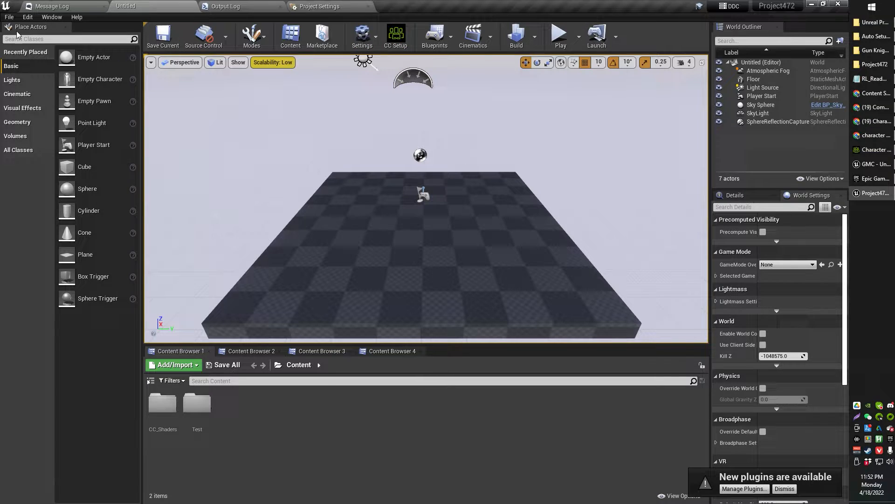
# In Edit > Plugins, search 'char' to confirm Character Creator & iClone Auto Setup is enabled, then close it
pyautogui.click(27, 16)
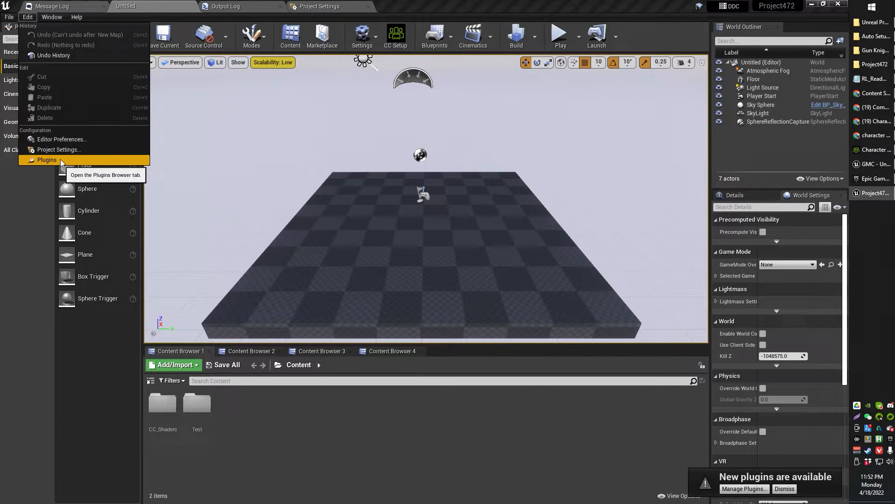
pyautogui.click(48, 160)
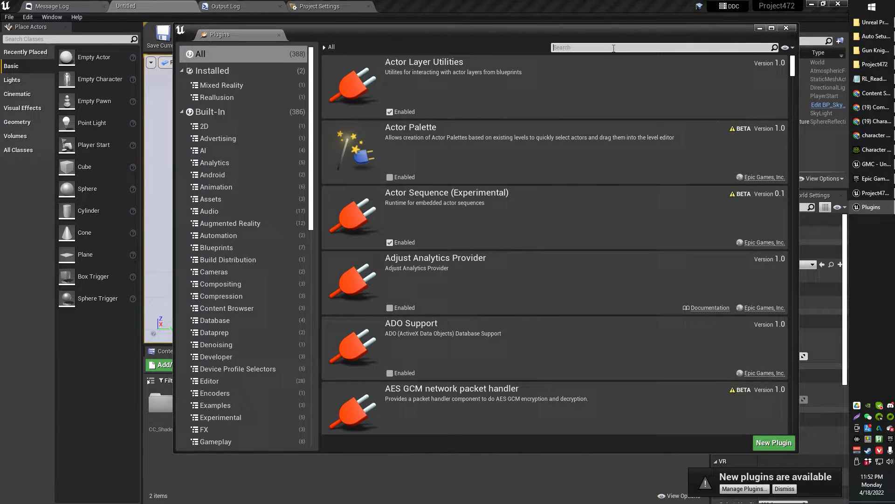
pyautogui.write('char')
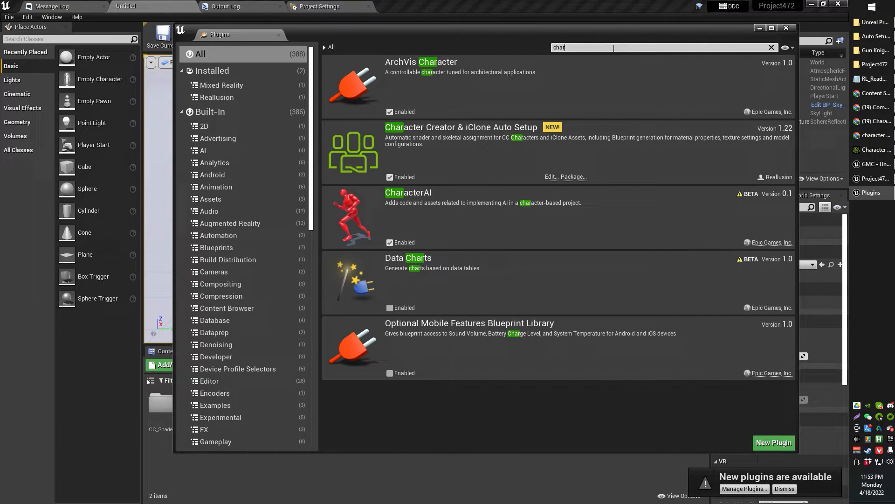
pyautogui.moveTo(500, 149)
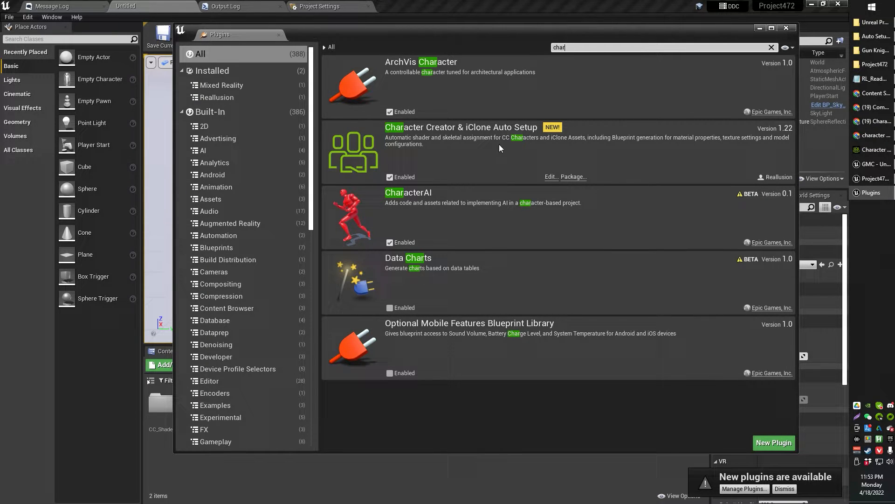
pyautogui.moveTo(390, 176)
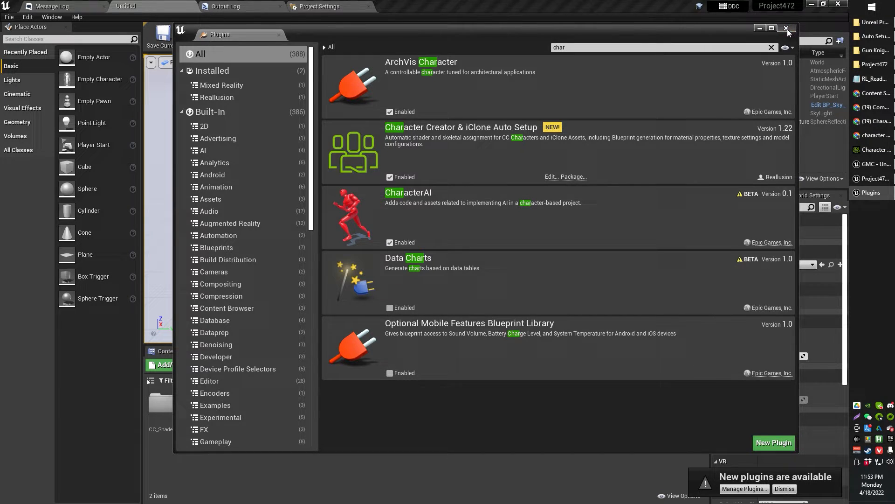
pyautogui.click(788, 29)
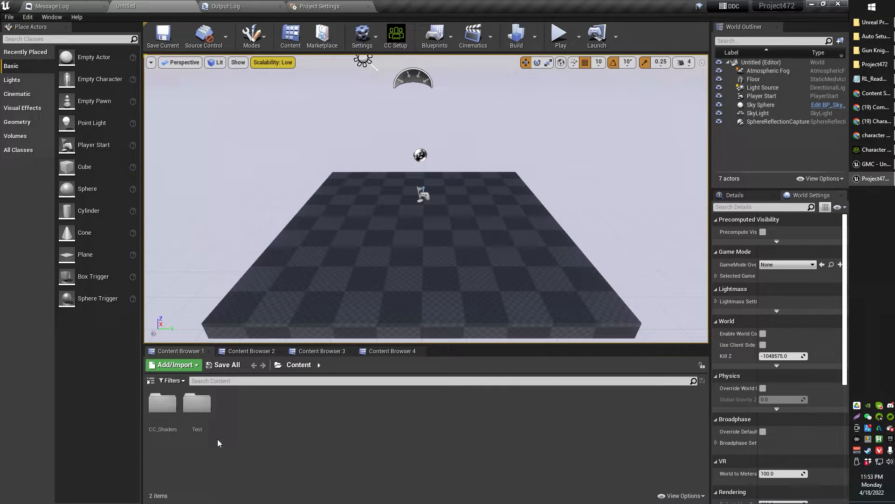
# Create a FemaleHero folder in Content and start an import into it
pyautogui.click(162, 403)
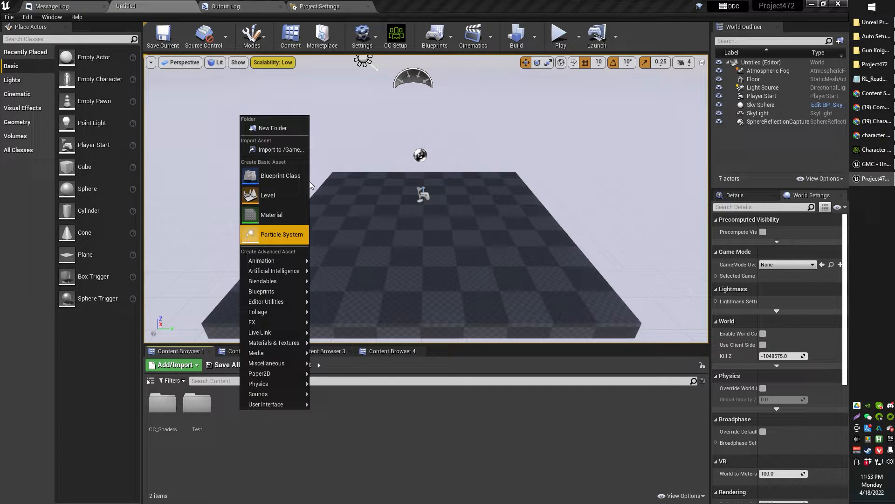
pyautogui.click(272, 127)
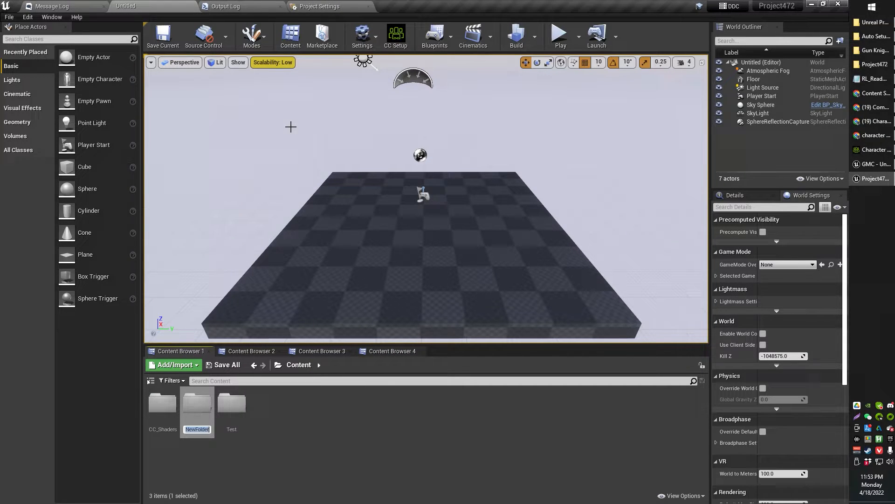
pyautogui.write('FemaleHero')
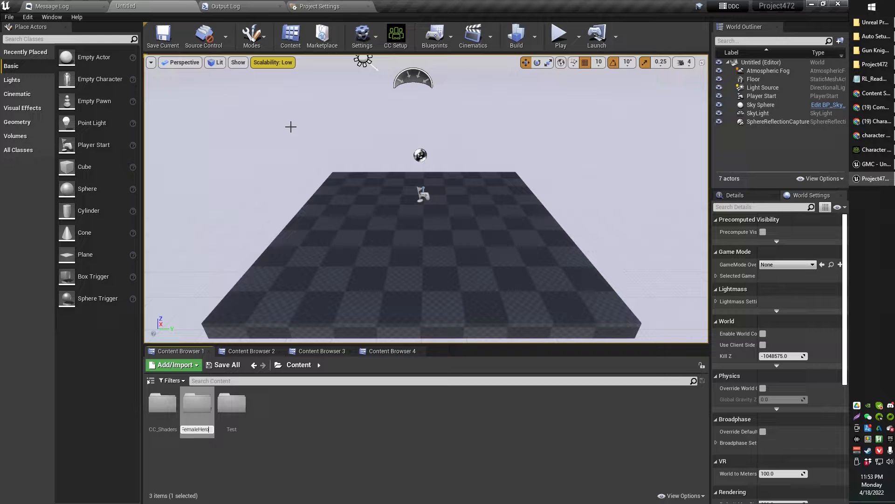
pyautogui.doubleClick(197, 402)
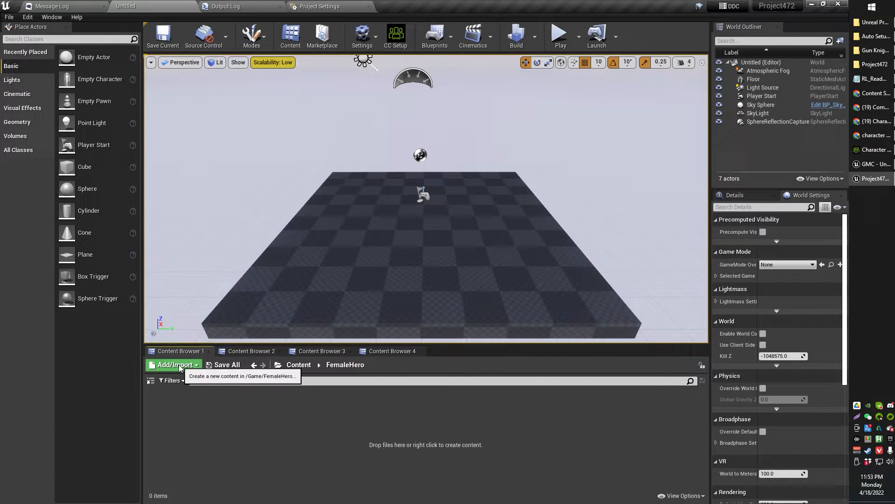
pyautogui.click(174, 365)
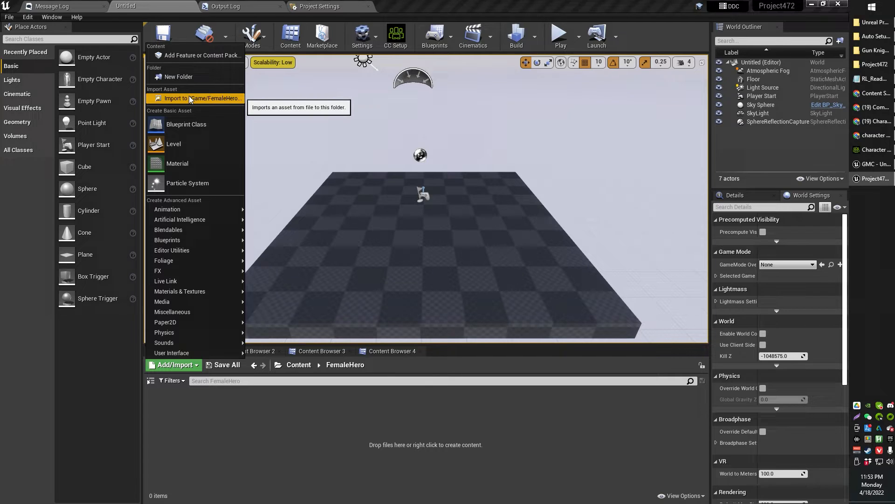
pyautogui.click(194, 98)
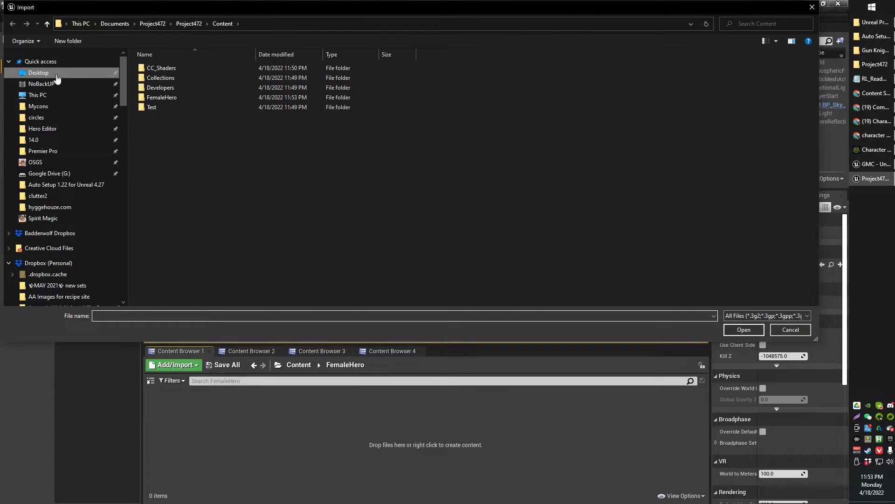
# Select HeroFemale.fbx from Desktop > CCExports for import
pyautogui.click(39, 72)
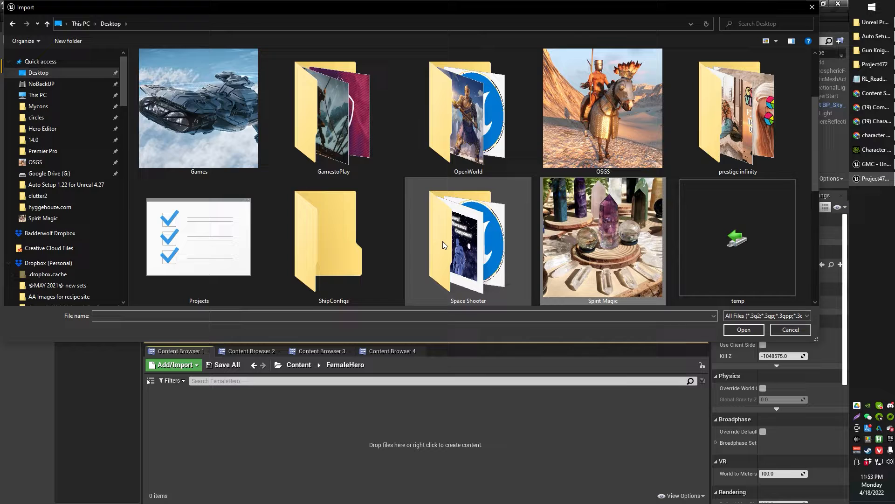
pyautogui.click(468, 240)
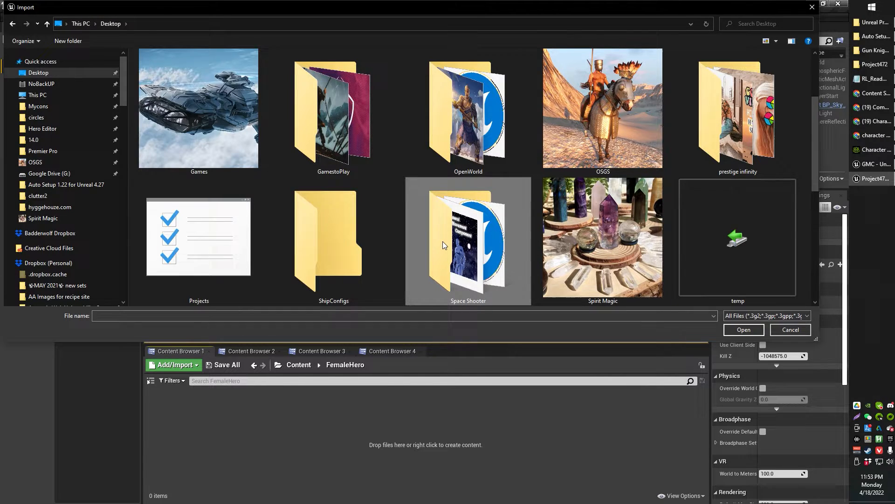
pyautogui.write('Forza Horizon 5')
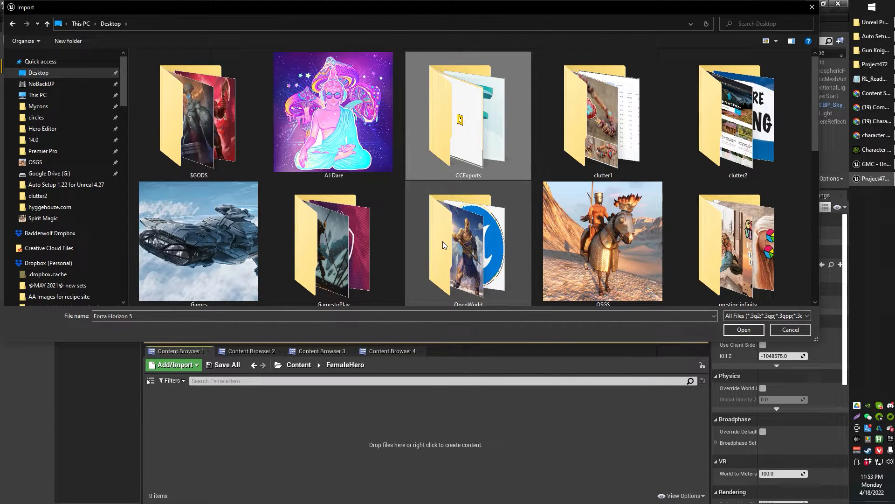
pyautogui.doubleClick(468, 114)
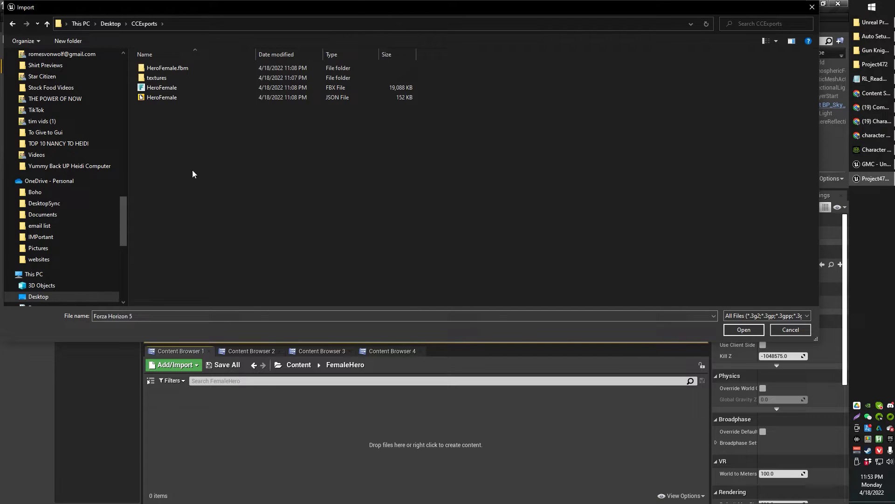
pyautogui.click(162, 88)
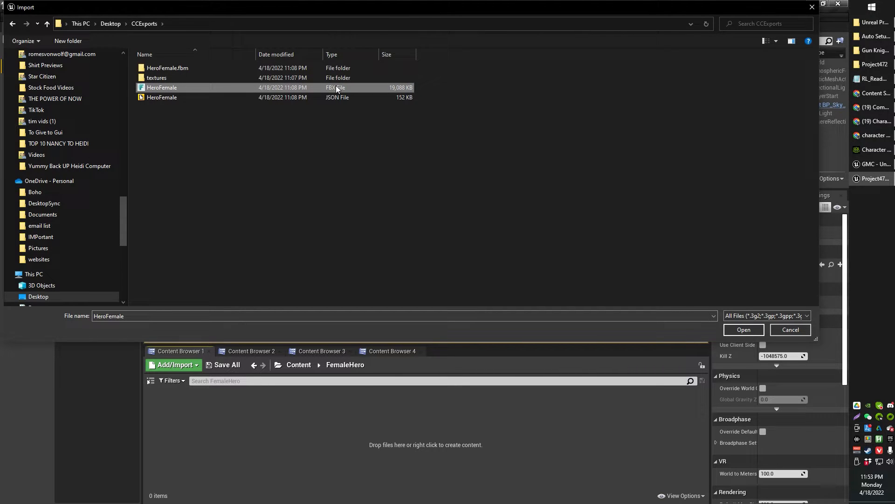
pyautogui.click(744, 329)
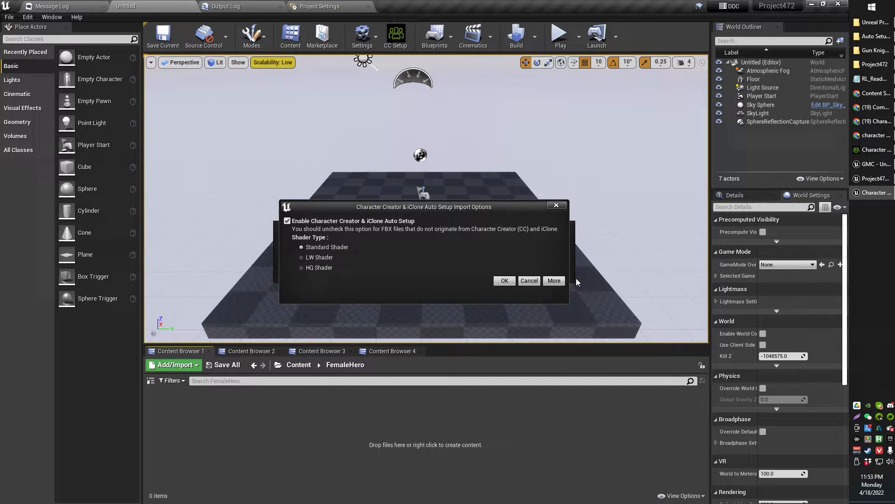
pyautogui.moveTo(376, 278)
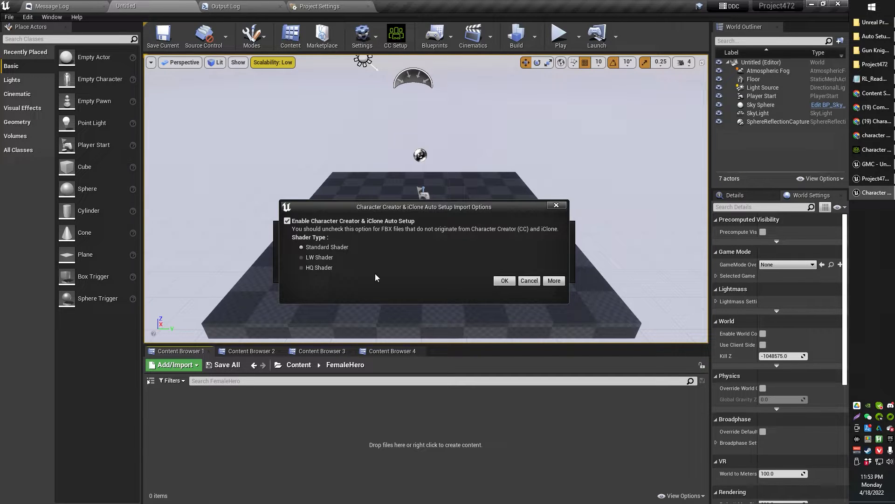
pyautogui.moveTo(319, 267)
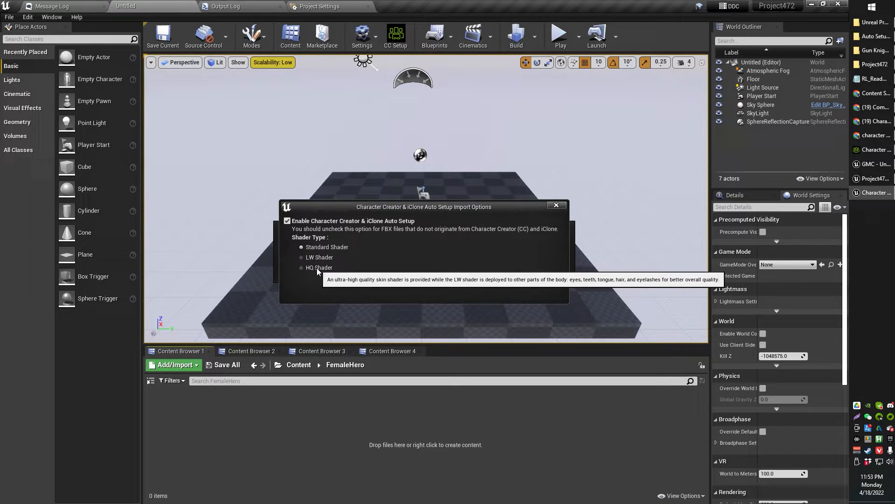
# Choose HQ Shader in the Auto Setup Import Options and confirm
pyautogui.click(301, 268)
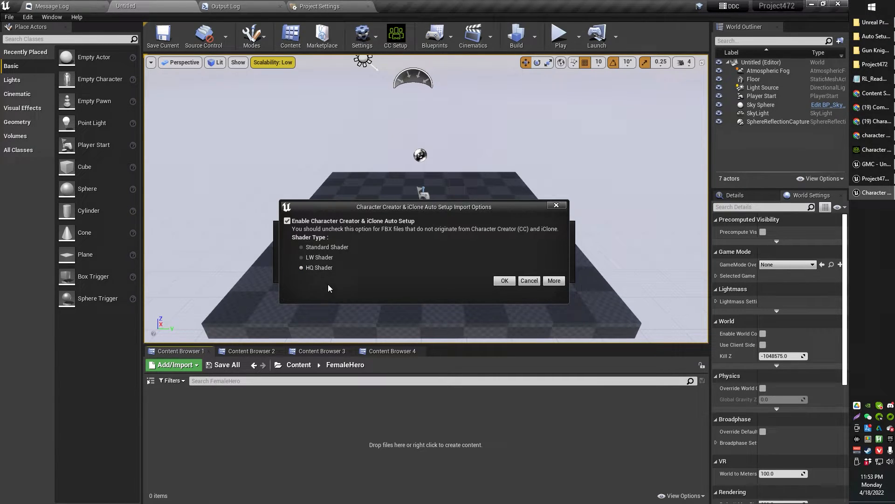
pyautogui.moveTo(519, 299)
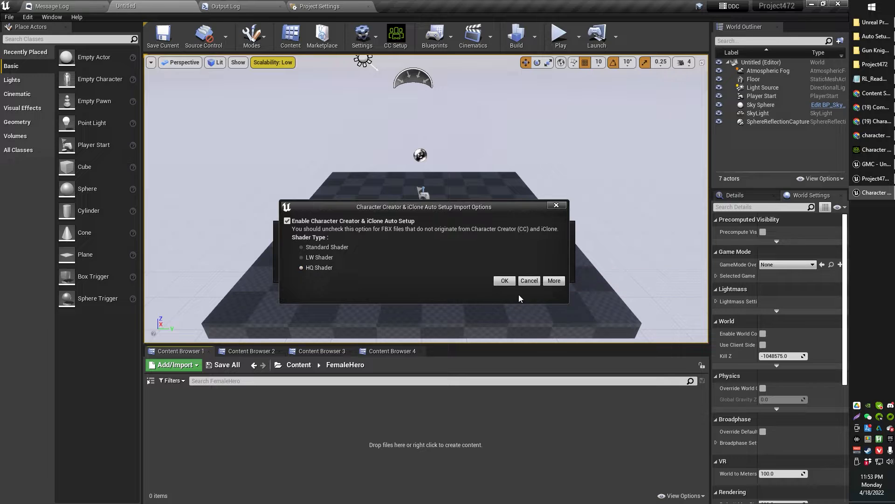
pyautogui.click(504, 281)
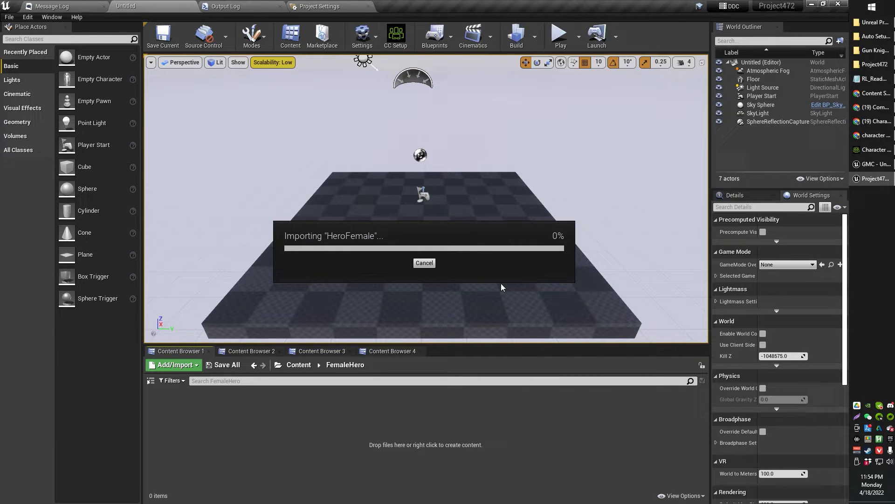
pyautogui.moveTo(467, 289)
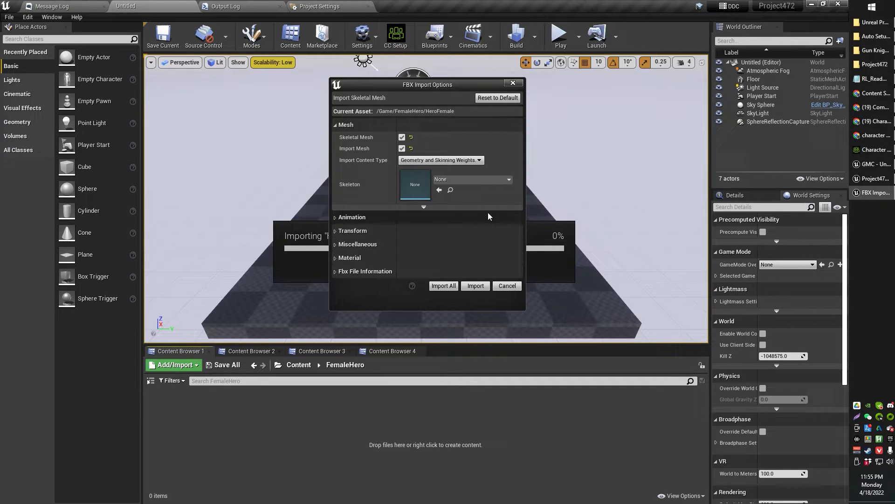
pyautogui.moveTo(423, 207)
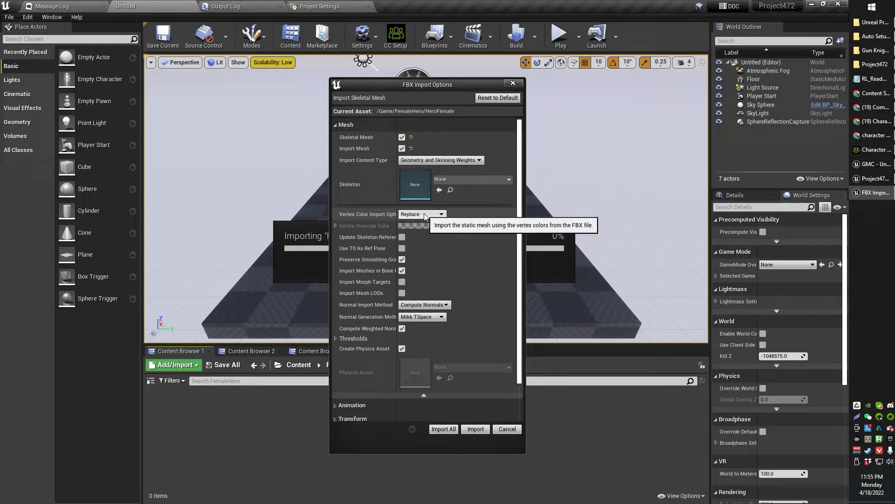
pyautogui.moveTo(430, 218)
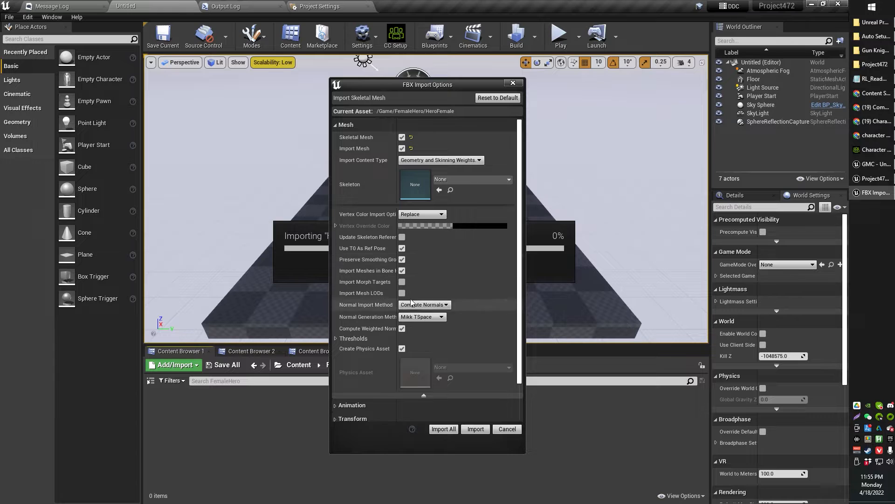
# Set the mesh Normal Import Method to Import Normals and Tangents
pyautogui.click(424, 304)
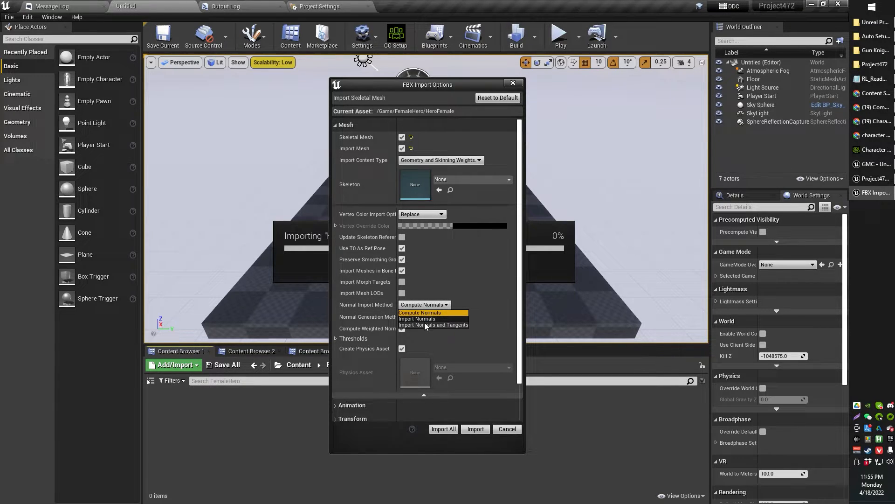
pyautogui.click(434, 325)
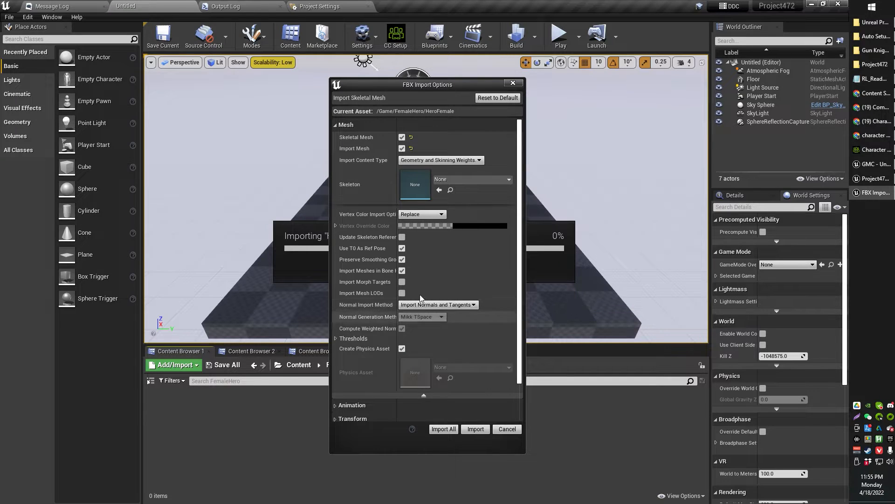
pyautogui.moveTo(455, 326)
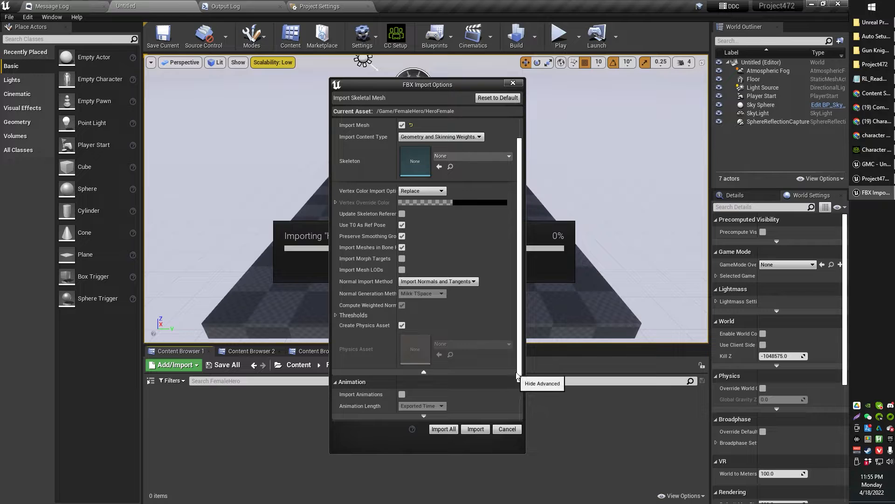
# Leave Import Animations off and Do Not Create Material, then Import All
pyautogui.scroll(-3)
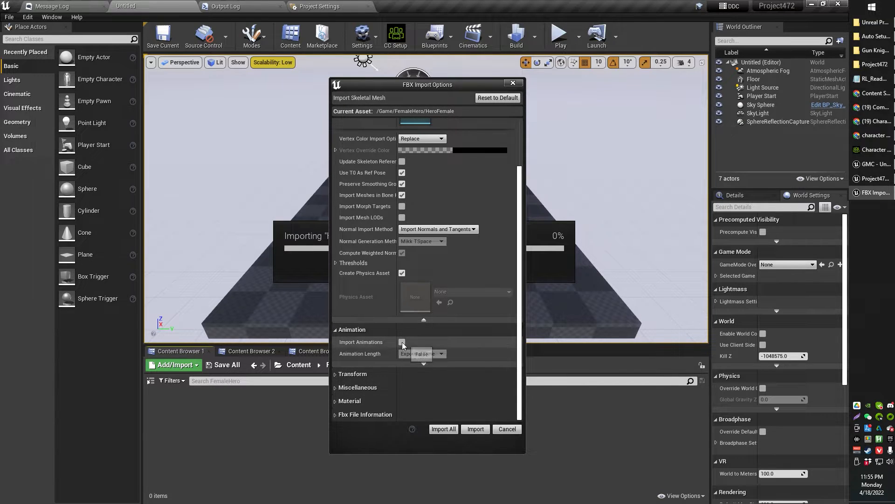
pyautogui.click(402, 342)
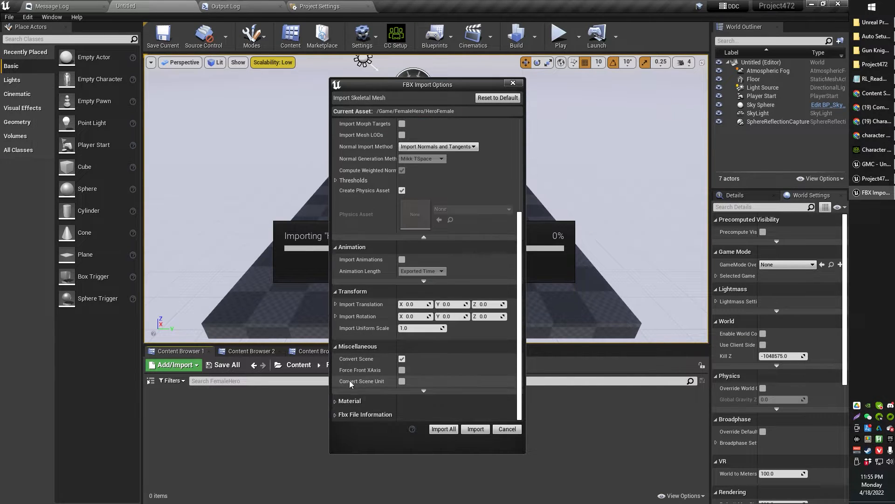
pyautogui.scroll(-3)
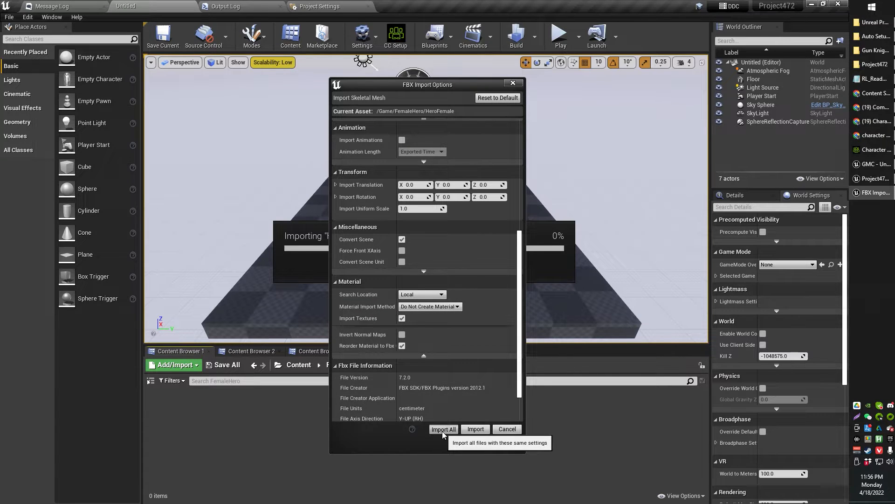
pyautogui.click(443, 429)
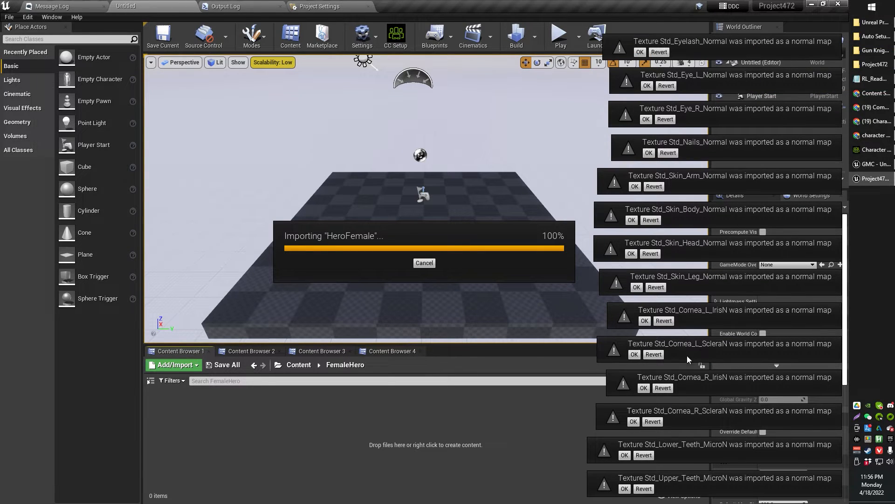
pyautogui.moveTo(695, 341)
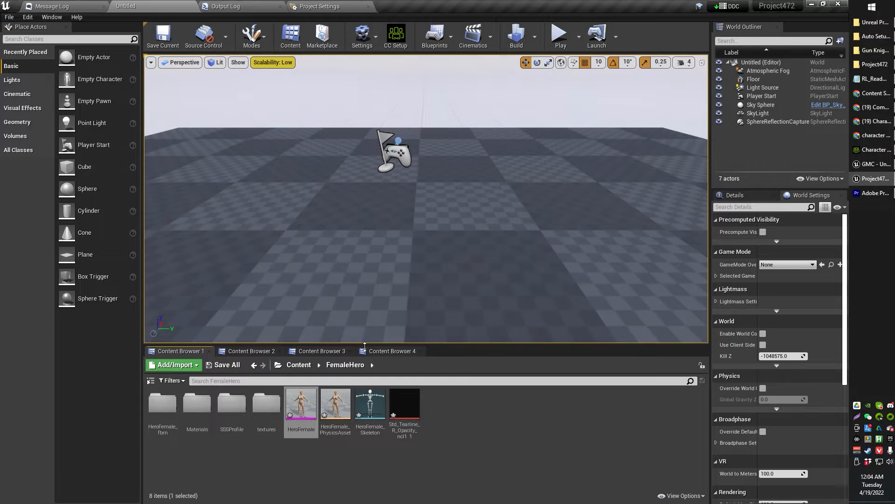
pyautogui.moveTo(335, 406)
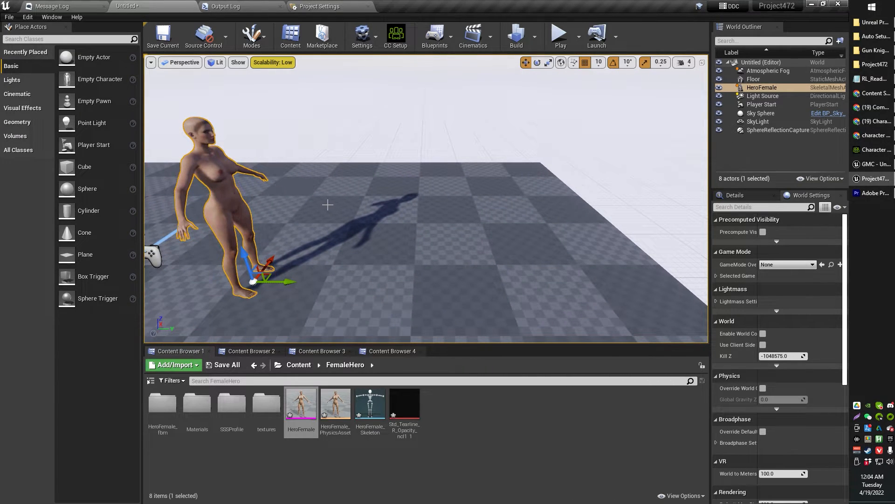
# Return to the top-level Content folder and select the CC_Shaders and FemaleHero folders together
pyautogui.click(226, 365)
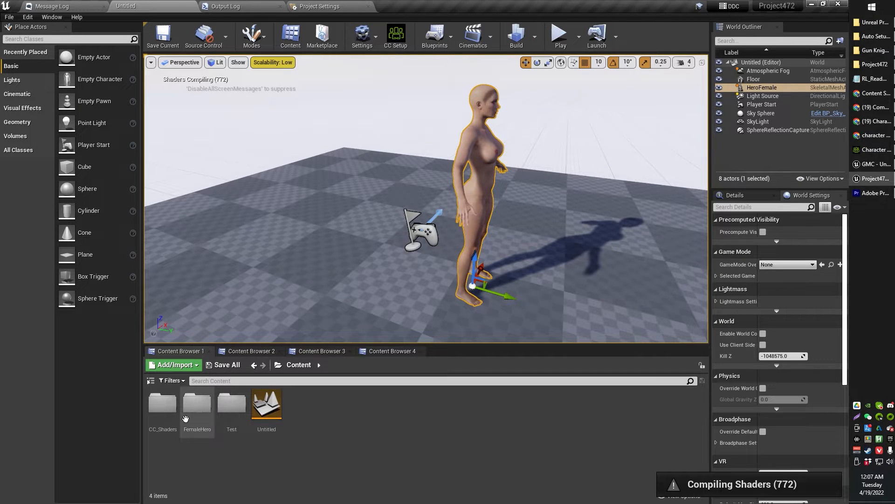
pyautogui.moveTo(192, 450)
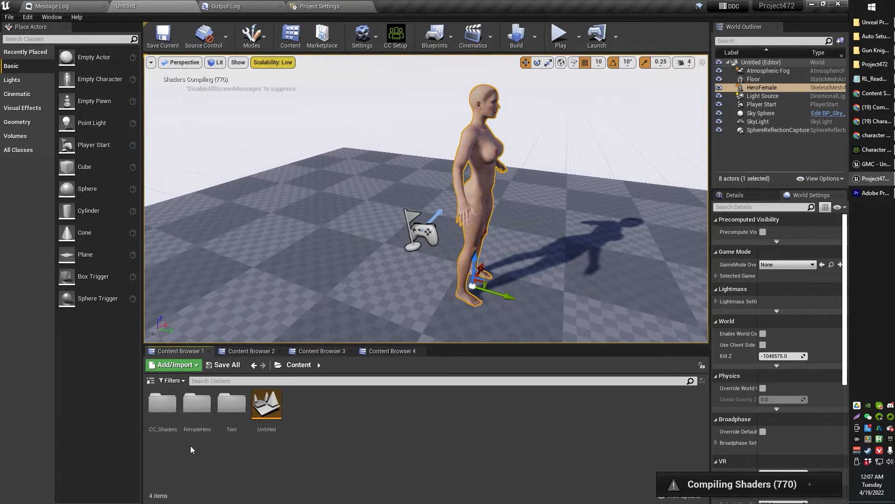
pyautogui.click(163, 403)
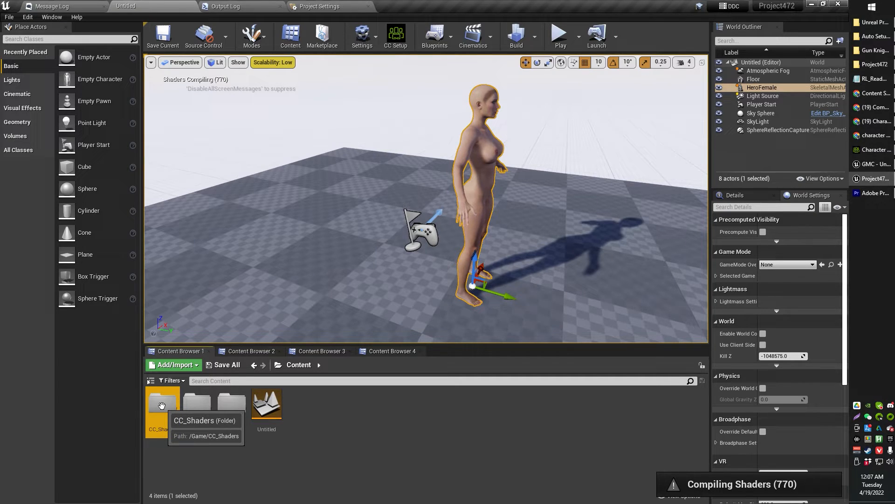
pyautogui.rightClick(161, 406)
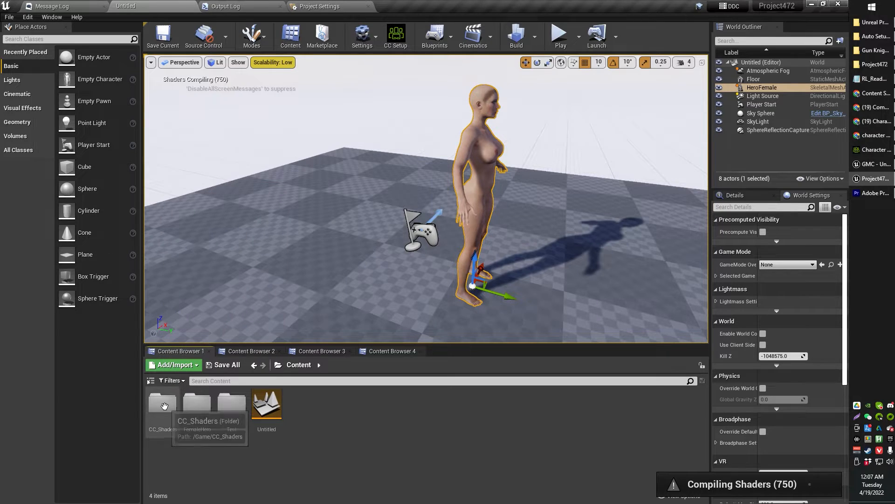
pyautogui.click(162, 403)
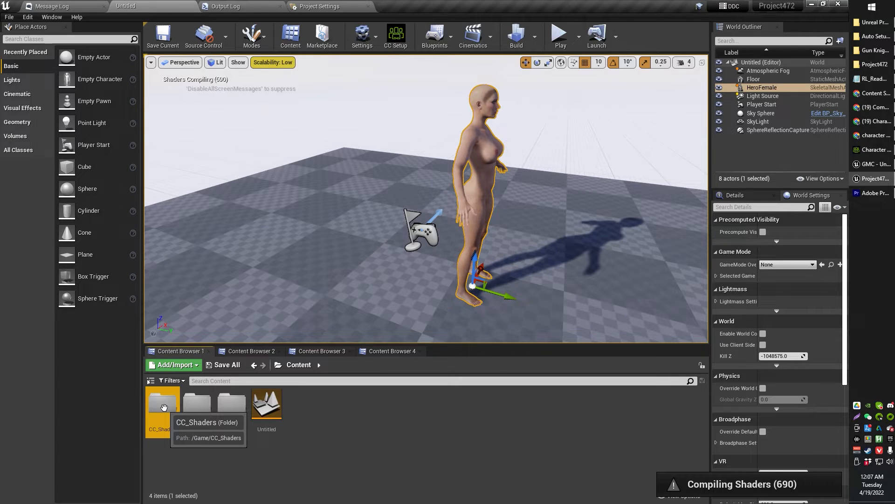
pyautogui.doubleClick(163, 403)
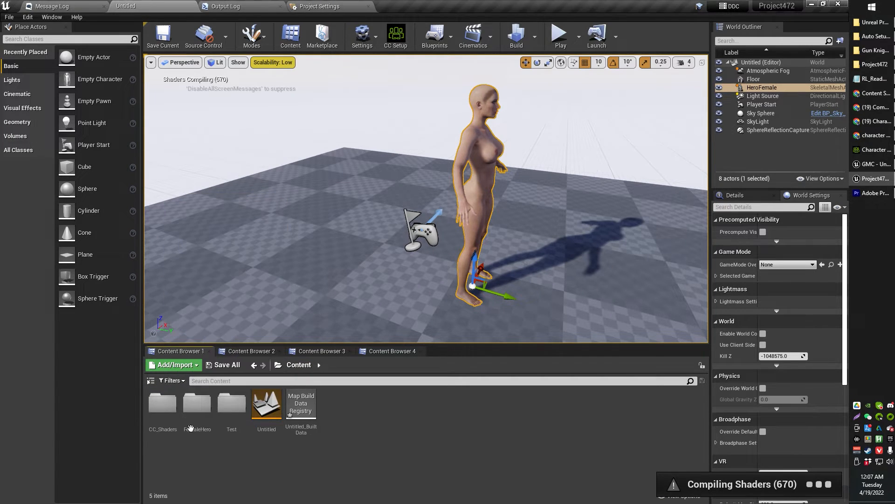
pyautogui.click(197, 402)
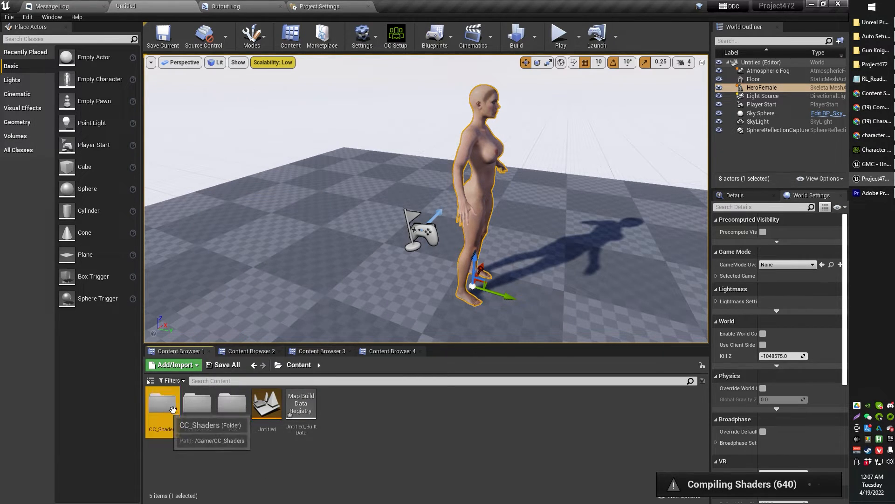
# Migrate the two folders, skipping the save of built map data and accepting the Asset Report list
pyautogui.rightClick(162, 403)
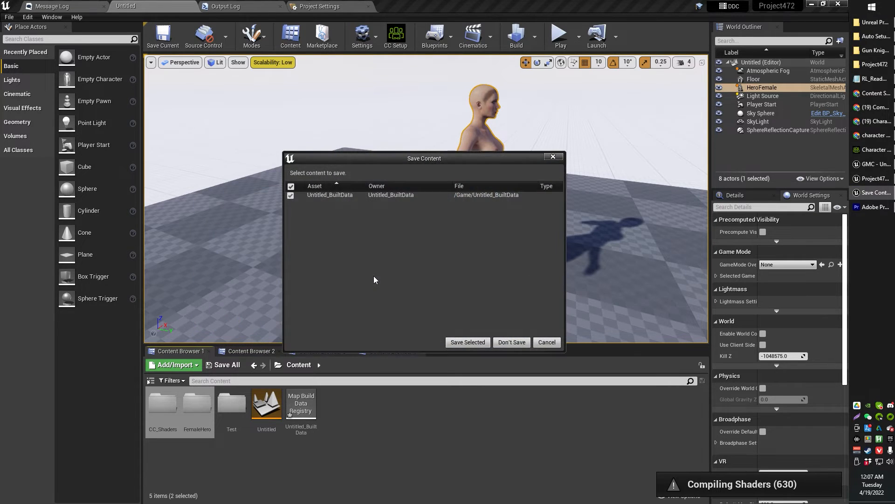
pyautogui.moveTo(512, 342)
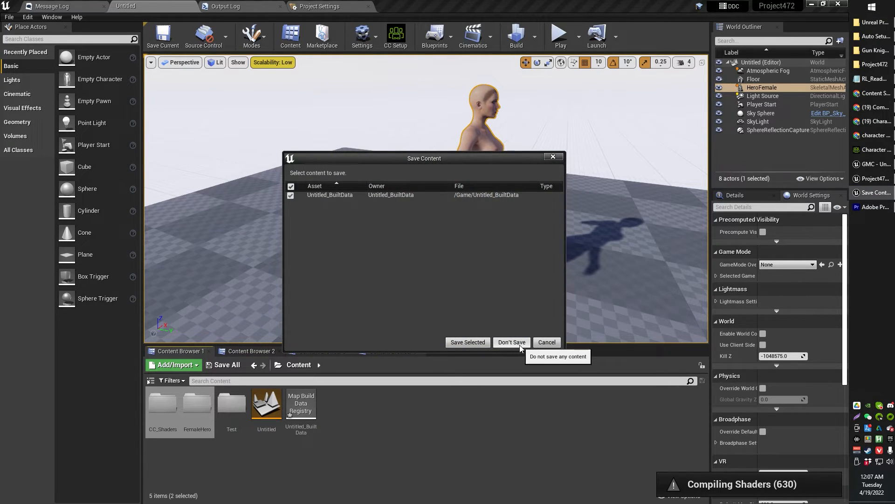
pyautogui.moveTo(434, 255)
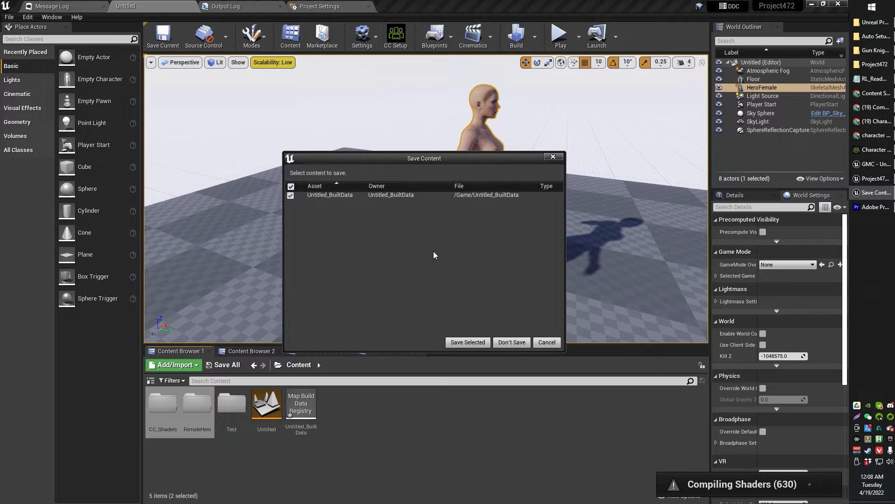
pyautogui.moveTo(511, 342)
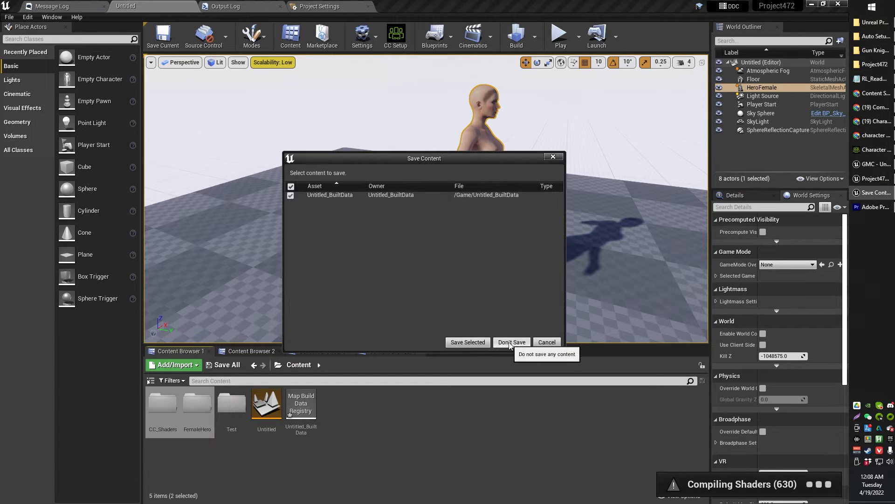
pyautogui.click(511, 341)
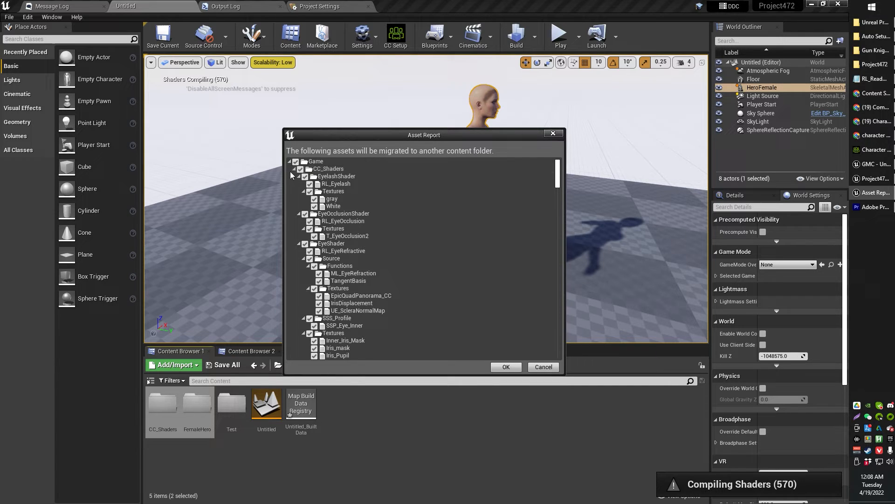
pyautogui.click(293, 169)
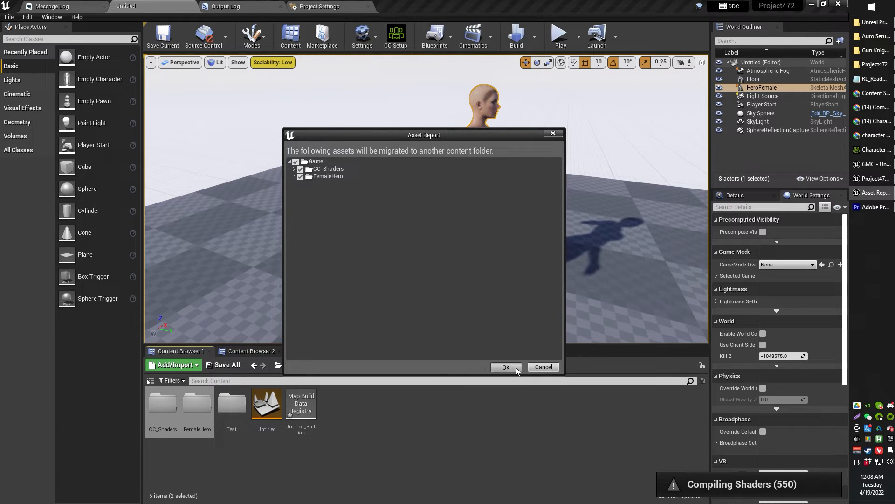
pyautogui.click(504, 366)
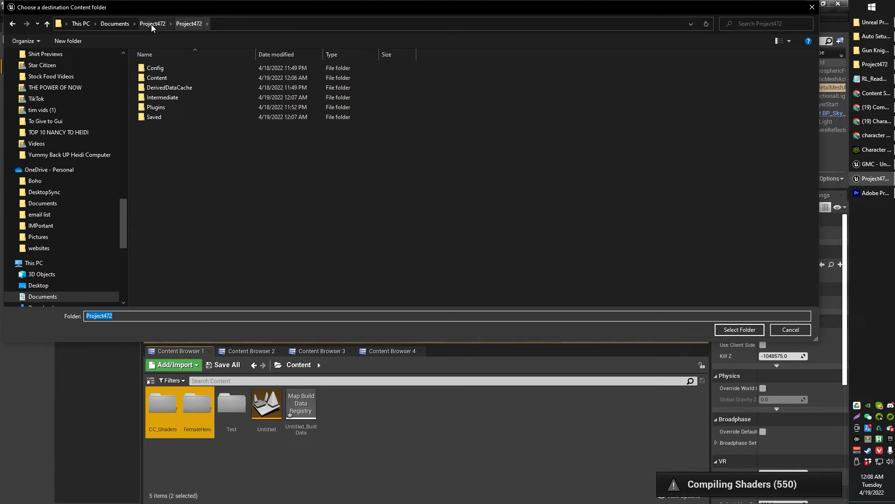
# Choose Desktop > Space Shooter > Content as the migration destination folder
pyautogui.click(114, 23)
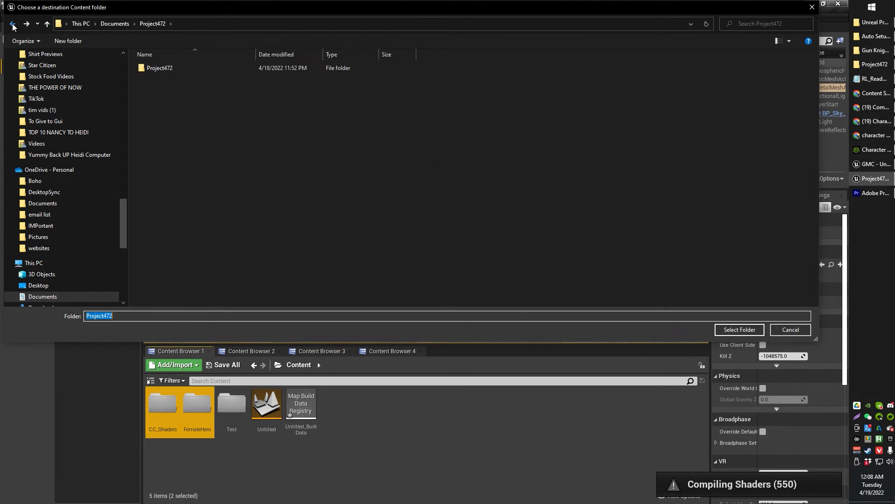
pyautogui.click(38, 72)
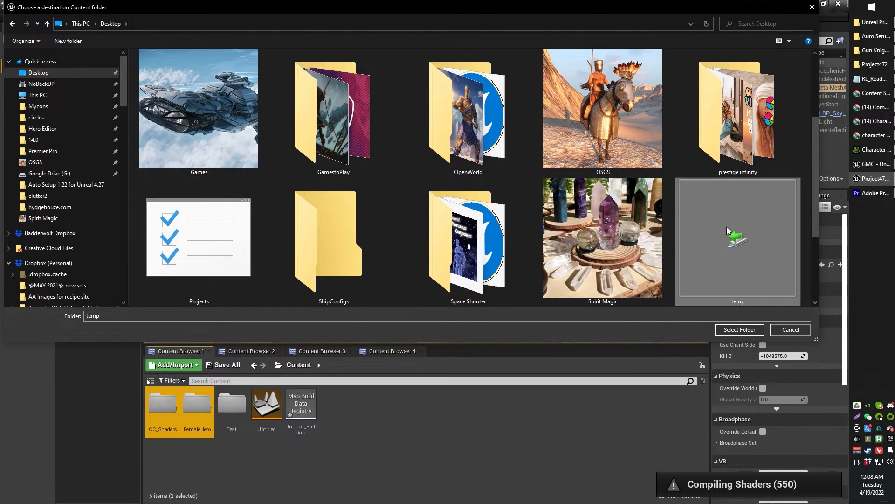
pyautogui.click(467, 238)
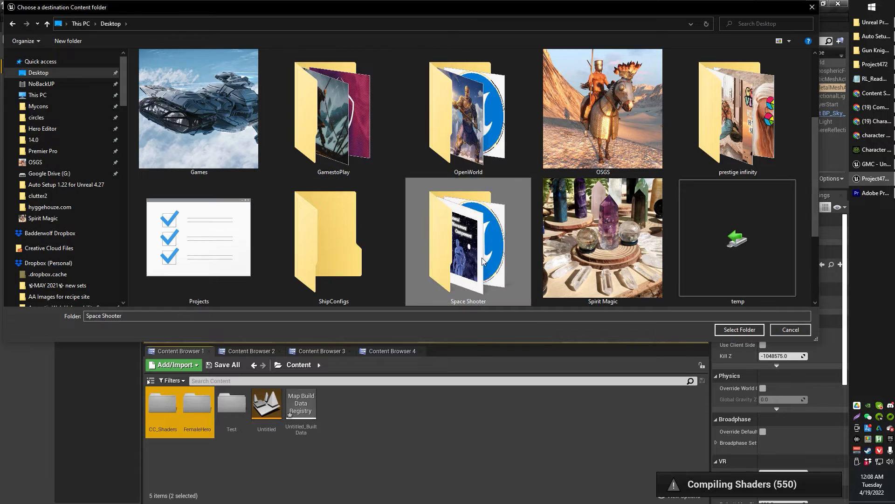
pyautogui.doubleClick(467, 238)
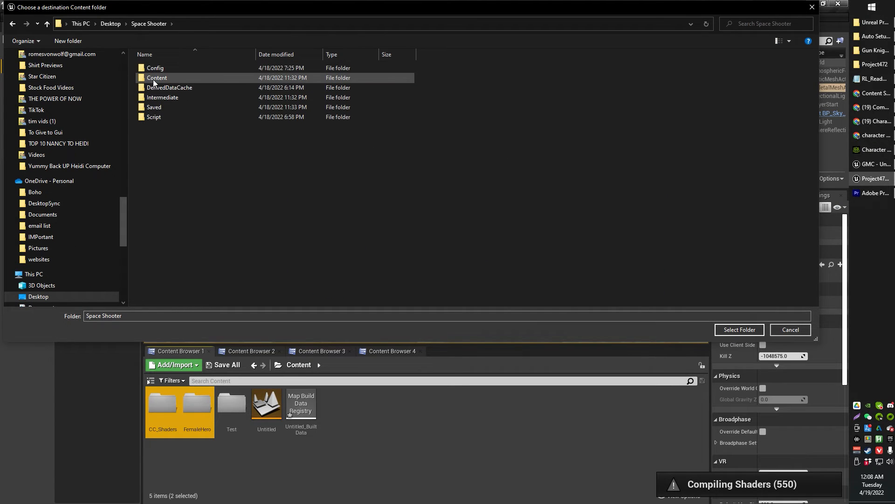
pyautogui.doubleClick(156, 77)
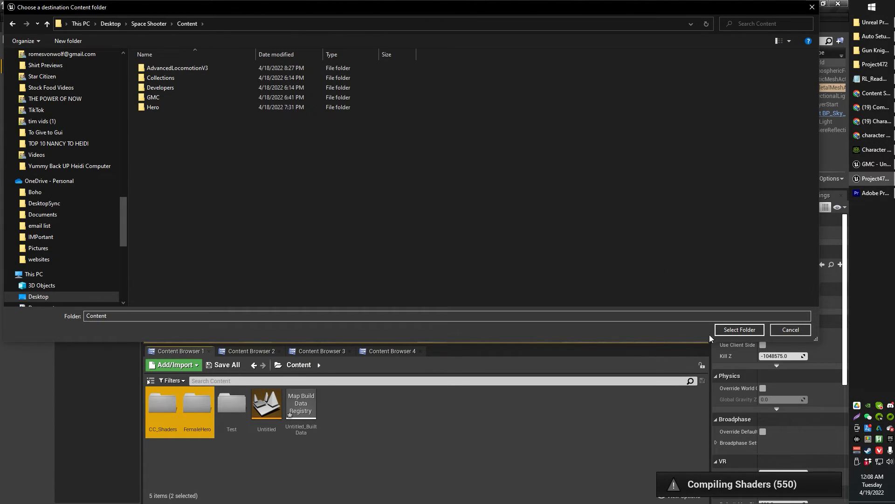
pyautogui.click(739, 329)
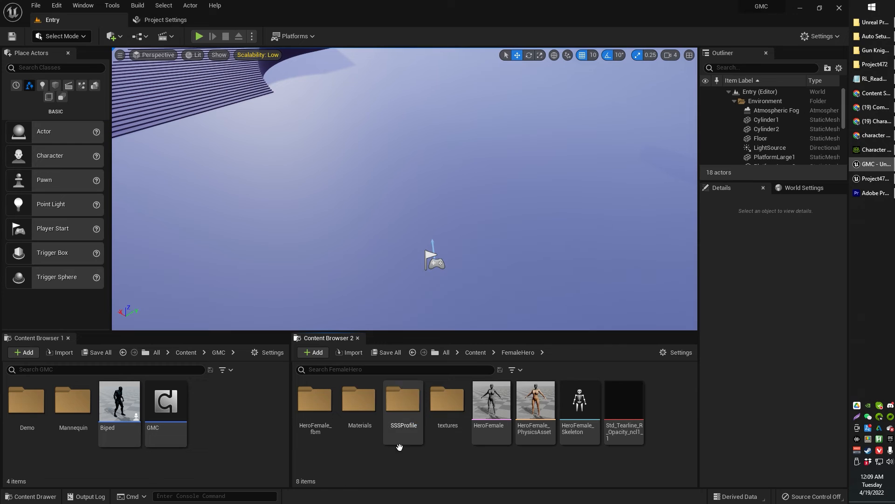
pyautogui.click(475, 352)
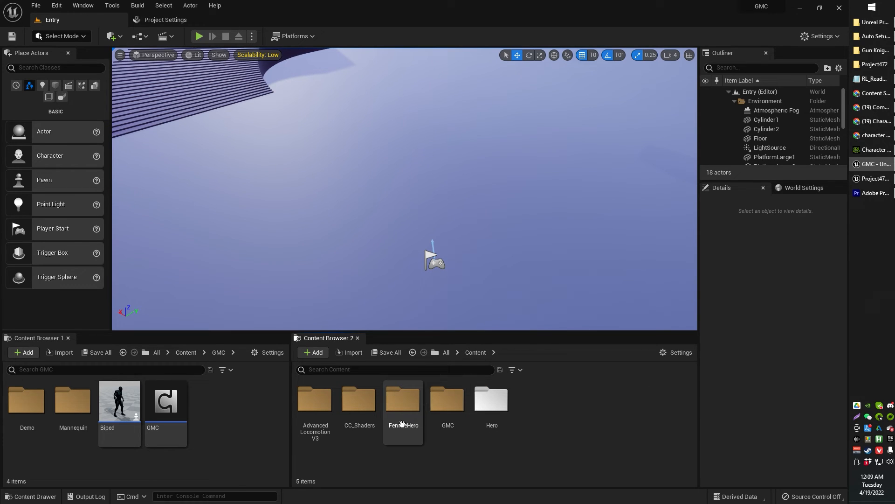
pyautogui.doubleClick(403, 399)
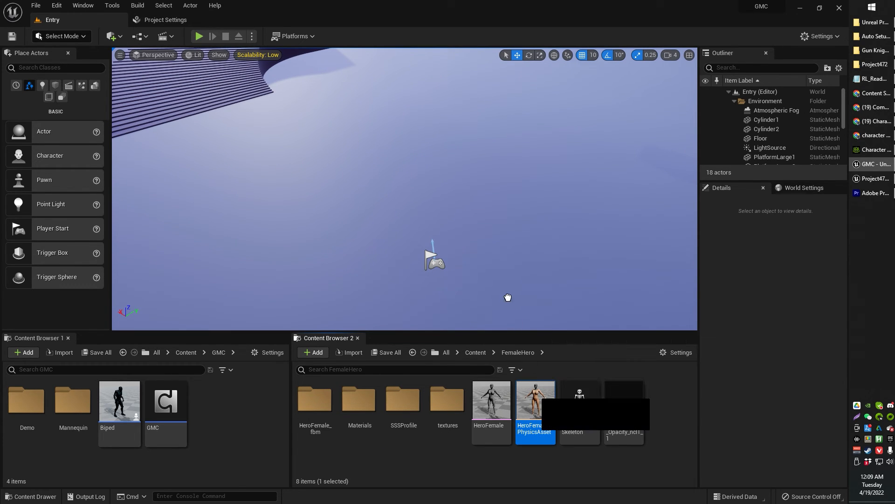
pyautogui.moveTo(426, 269)
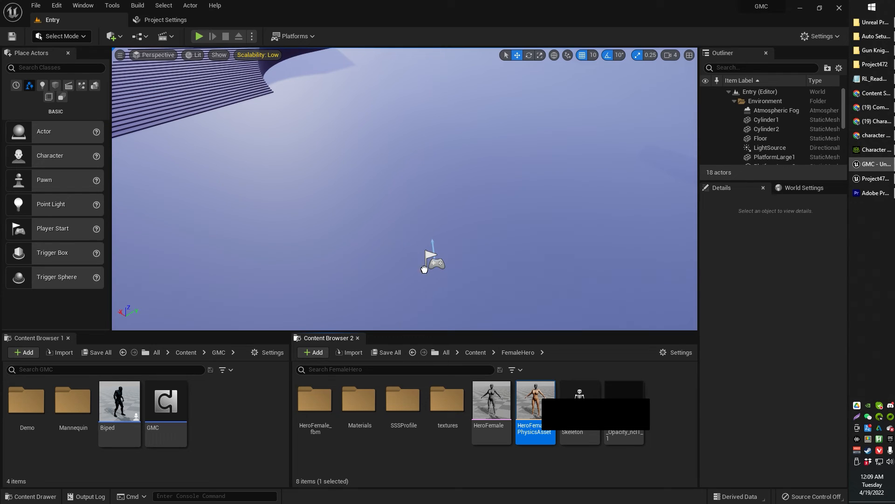